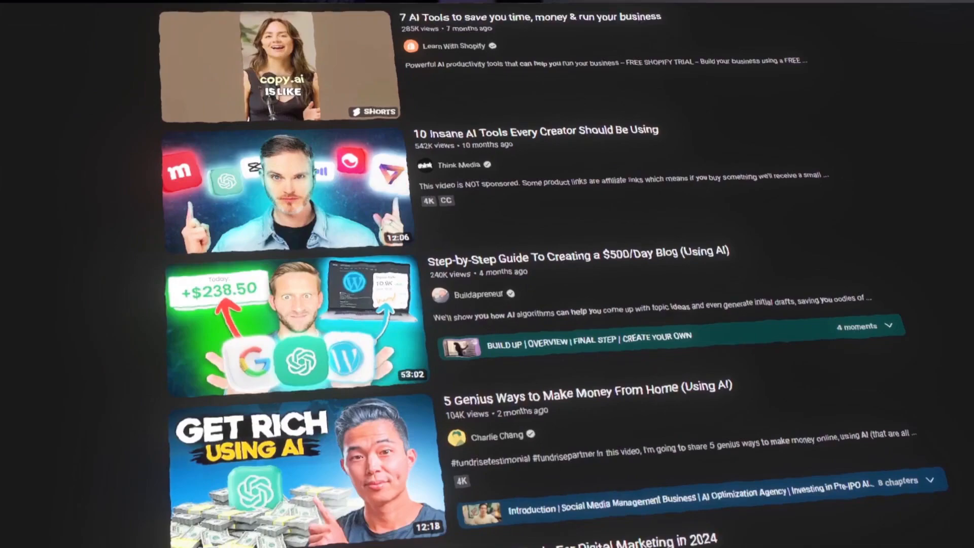
- Scroll through the YouTube AI-tools results before moving to the Text Blaze newsletter snippet
{"action": "scroll", "scroll_direction": "down", "scroll_amount": 3}
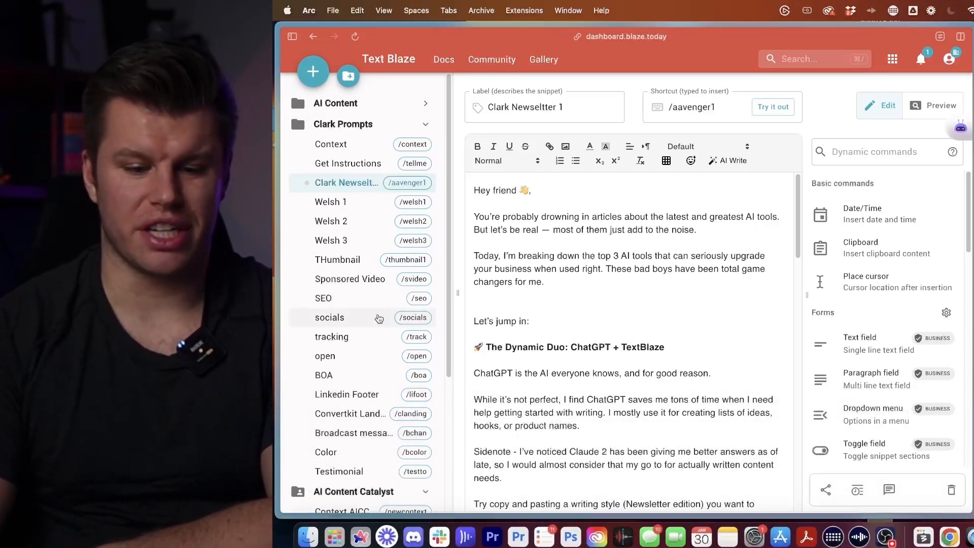
- View the Context AICC snippet, then the Content Matrix prompt listing Actionable, Motivational and Listicle types
{"action": "scroll", "scroll_direction": "down", "scroll_amount": 3}
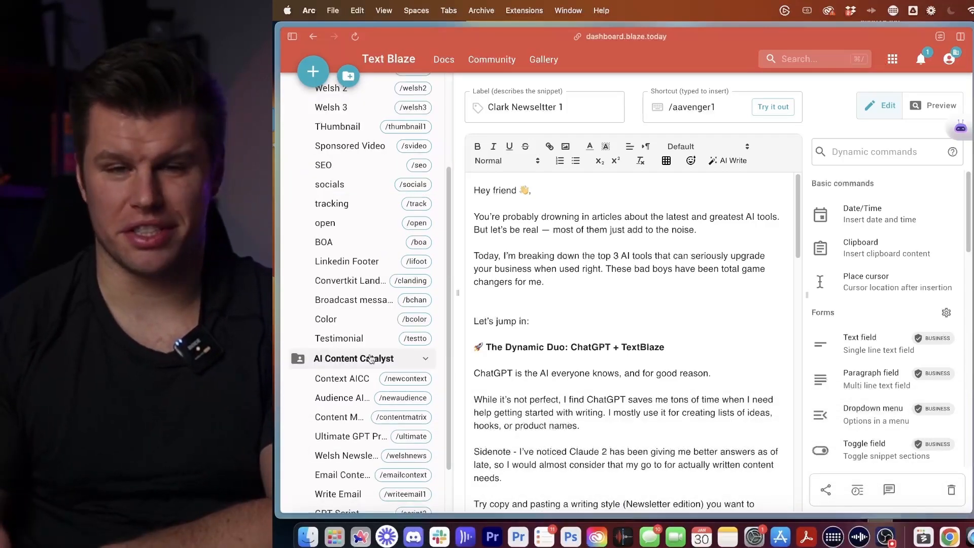
{"action": "left_click", "coordinate": [341, 379]}
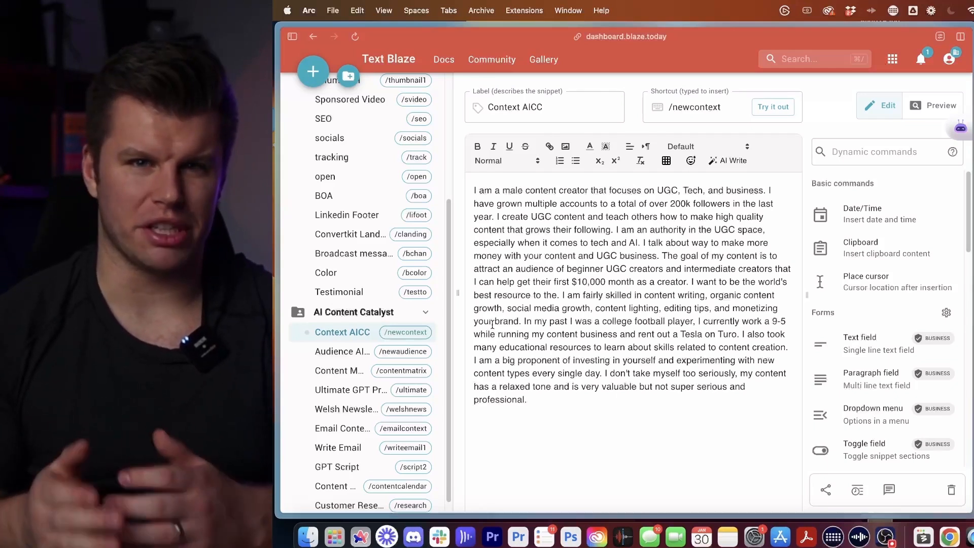
{"action": "left_click", "coordinate": [339, 370]}
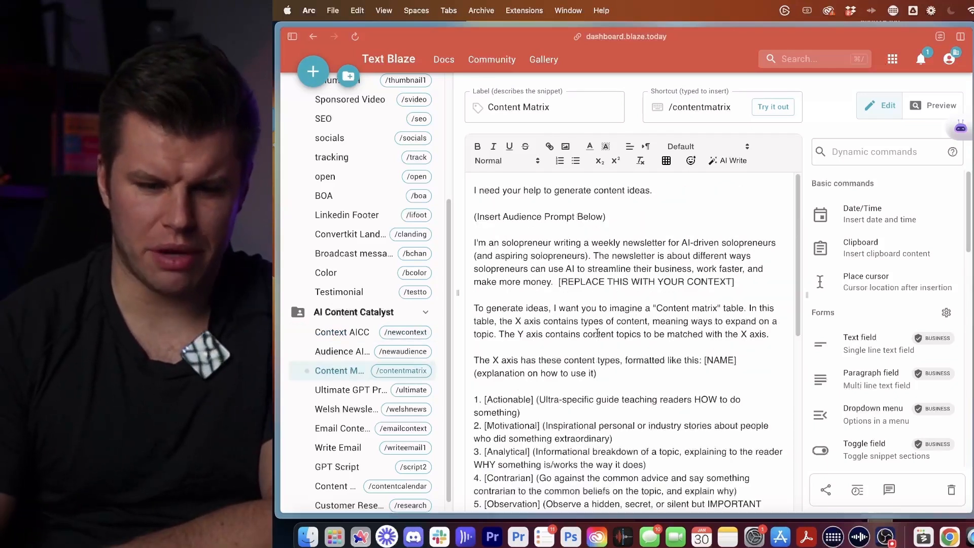
{"action": "scroll", "scroll_direction": "down", "scroll_amount": 3}
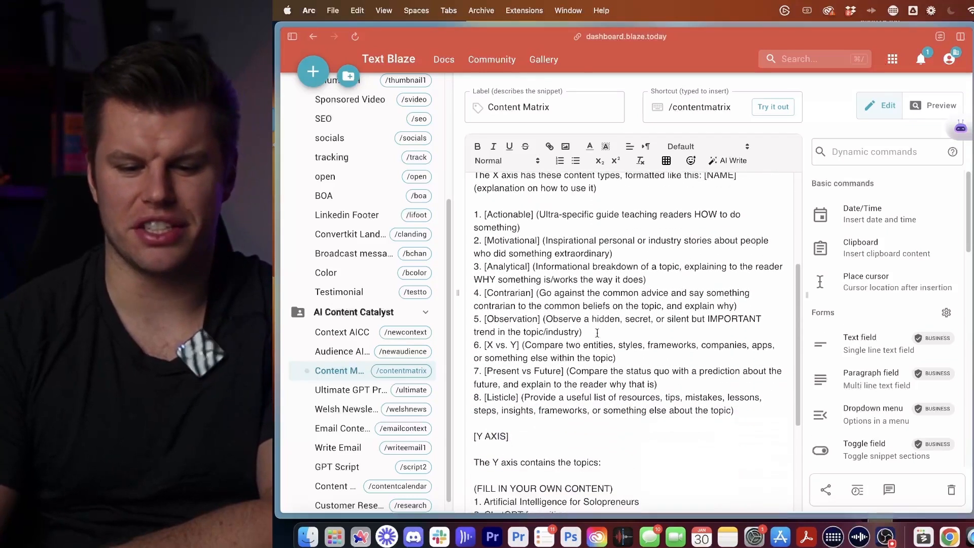
{"action": "scroll", "scroll_direction": "down", "scroll_amount": 3}
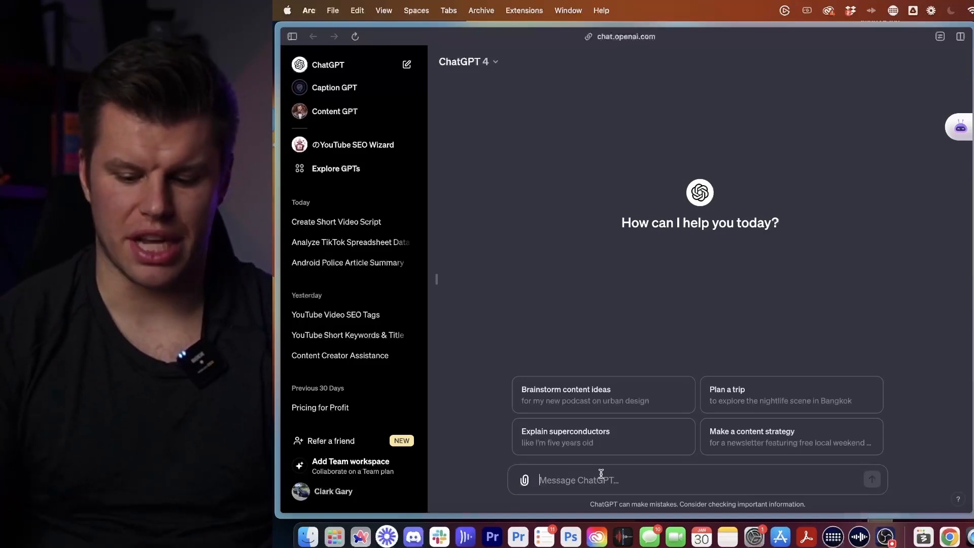
- Send the /contentmatrix snippet prompt to ChatGPT
{"action": "type", "text": "/contentmatr"}
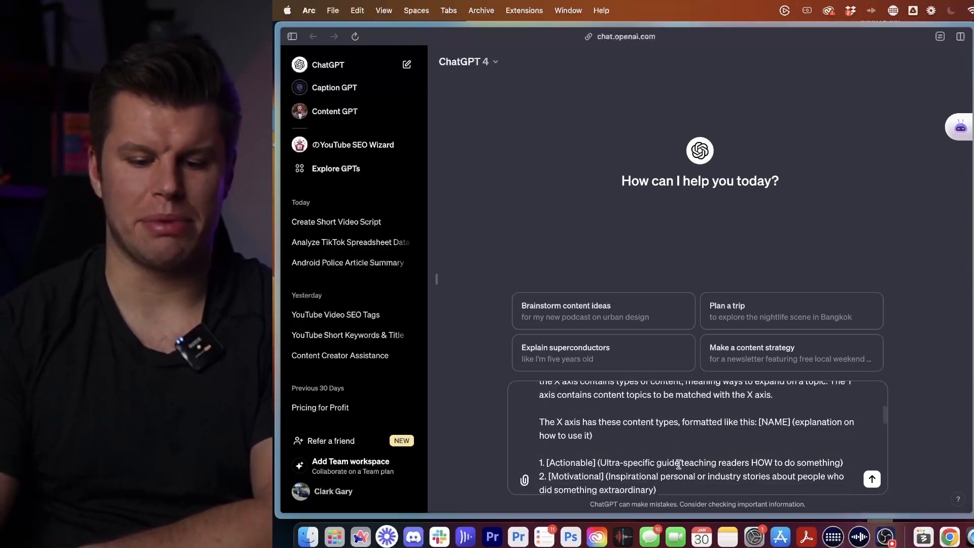
{"action": "scroll", "scroll_direction": "down", "scroll_amount": 3}
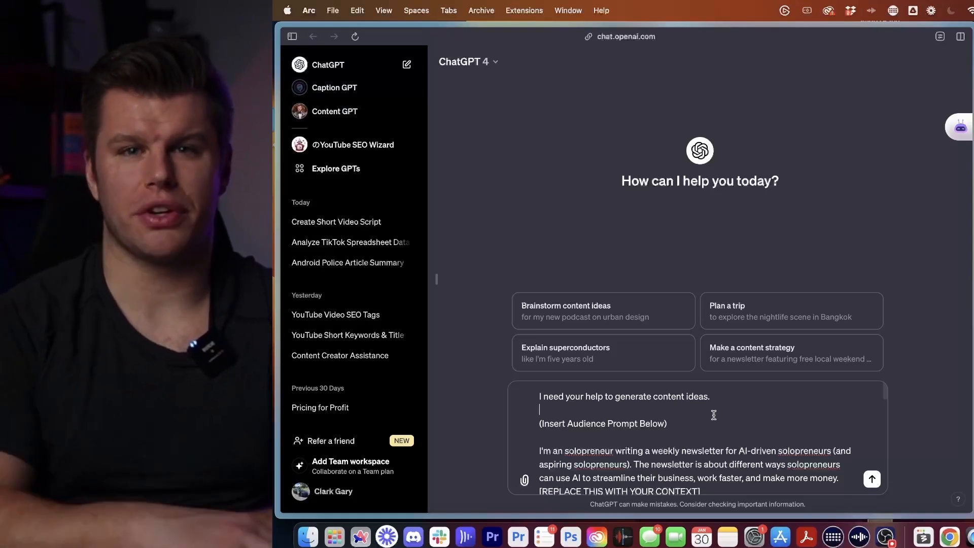
{"action": "left_click", "coordinate": [871, 479]}
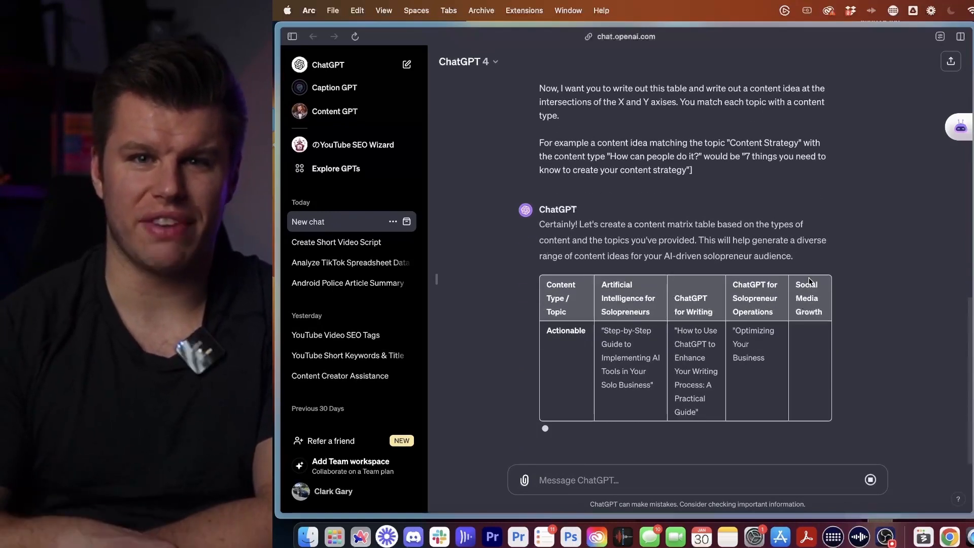
- Review the generated table of idea titles per content type across the solopreneur AI topics
{"action": "scroll", "scroll_direction": "down", "scroll_amount": 3}
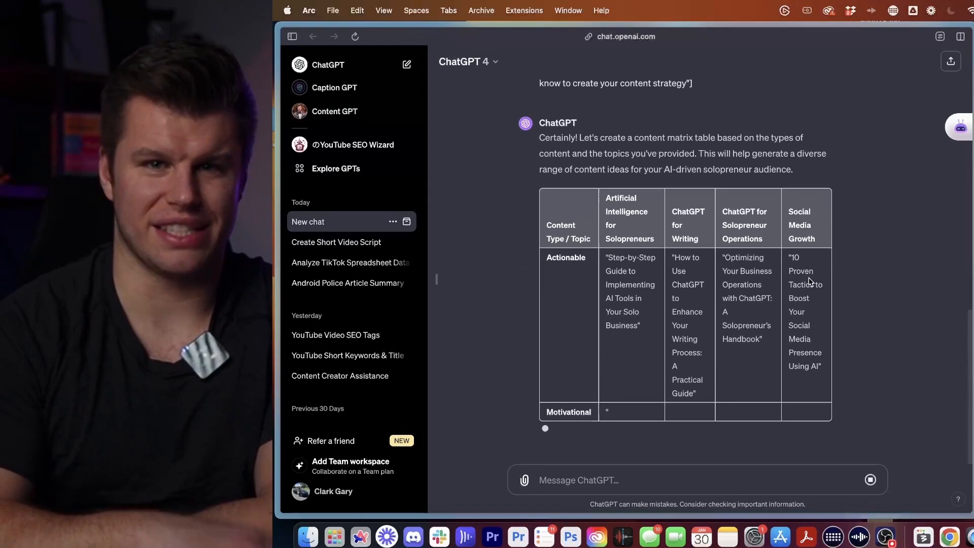
{"action": "scroll", "scroll_direction": "down", "scroll_amount": 3}
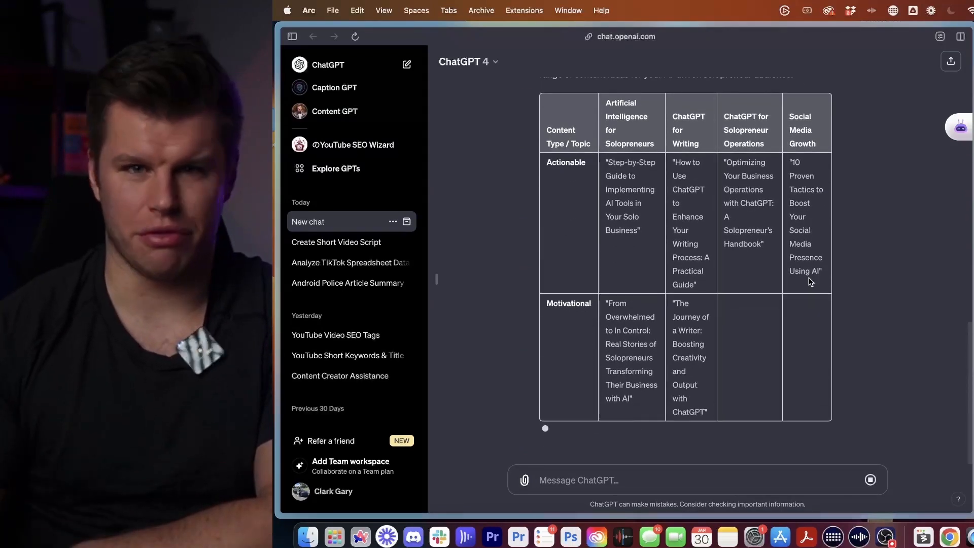
{"action": "scroll", "scroll_direction": "up", "scroll_amount": 3}
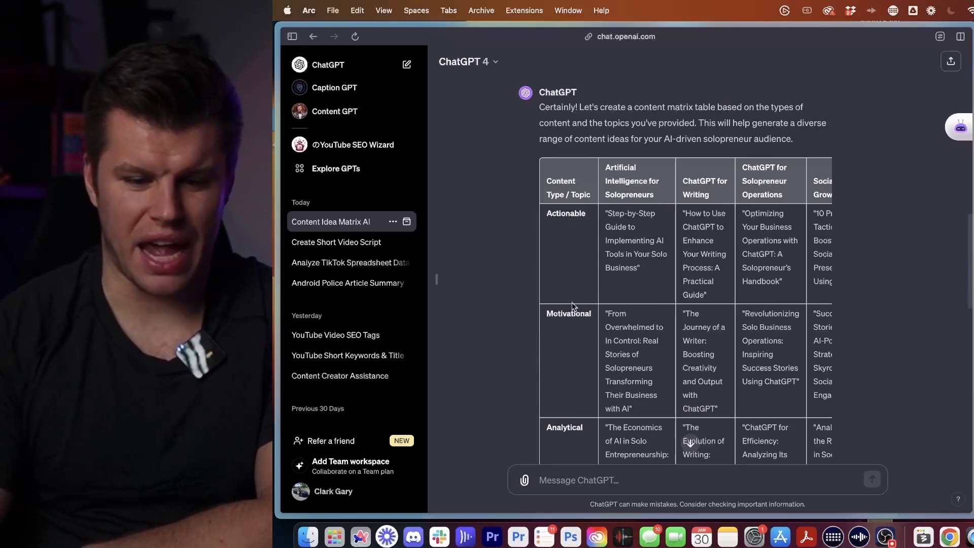
{"action": "scroll", "scroll_direction": "down", "scroll_amount": 3}
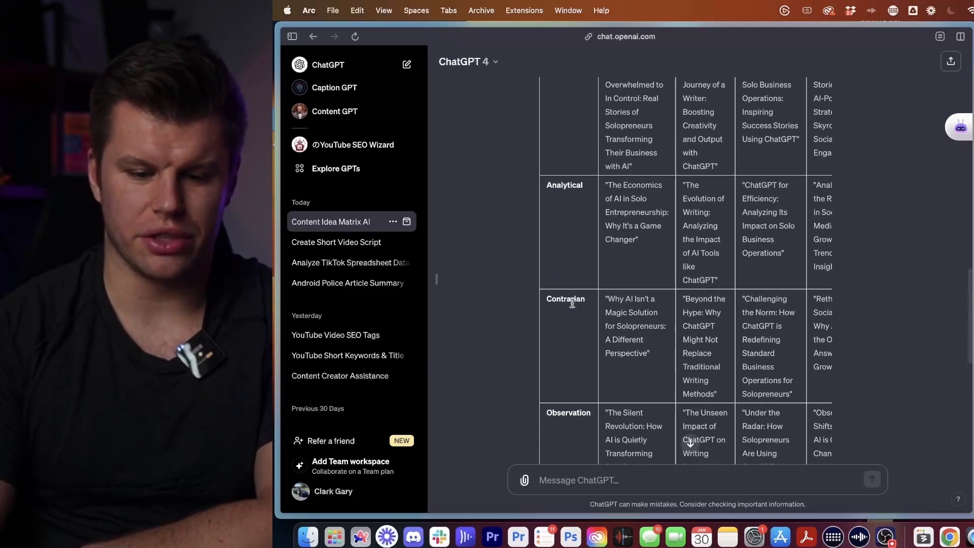
{"action": "scroll", "scroll_direction": "down", "scroll_amount": 3}
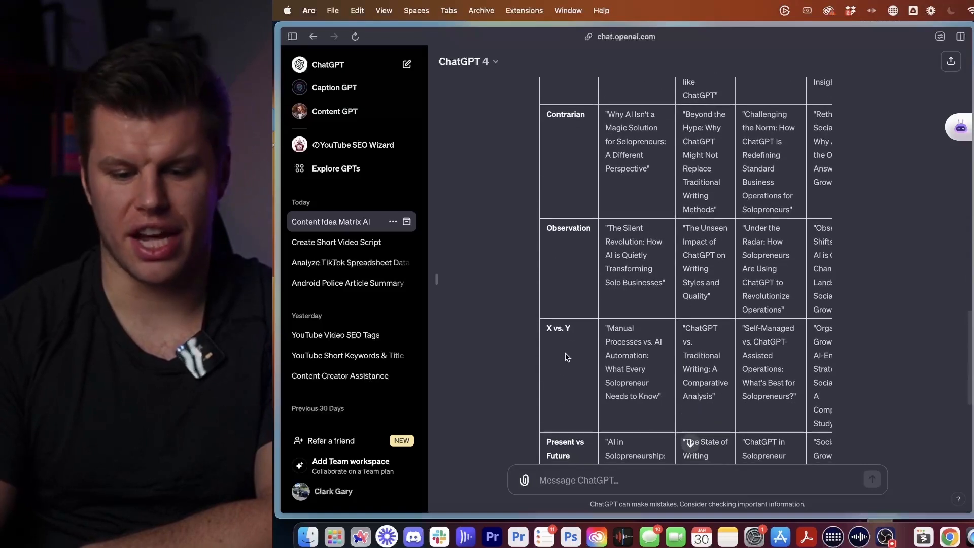
{"action": "scroll", "scroll_direction": "down", "scroll_amount": 3}
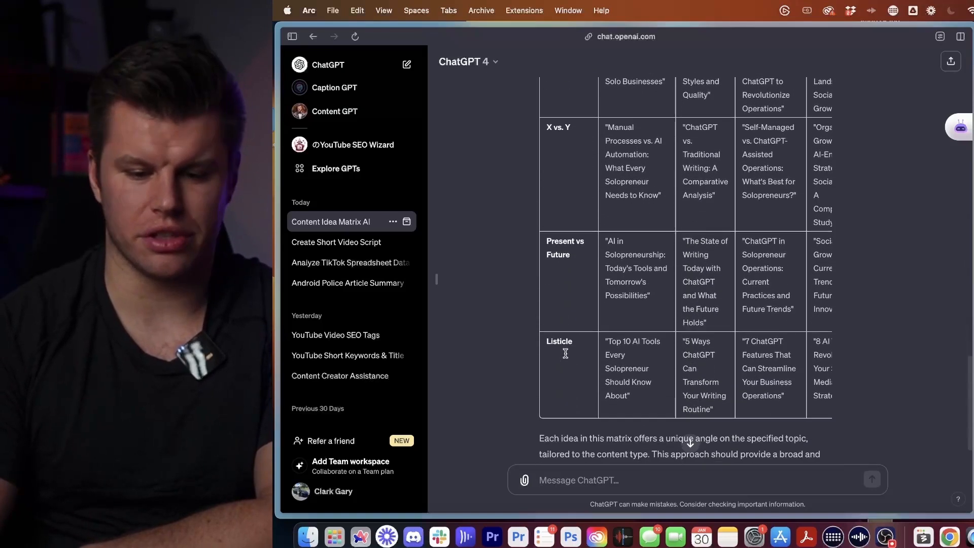
{"action": "scroll", "scroll_direction": "up", "scroll_amount": 3}
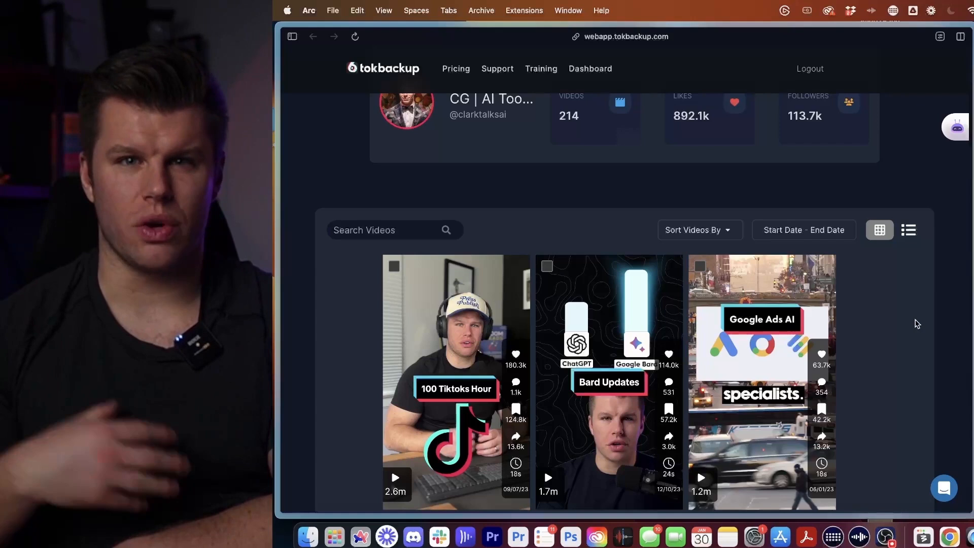
{"action": "scroll", "scroll_direction": "up", "scroll_amount": 3}
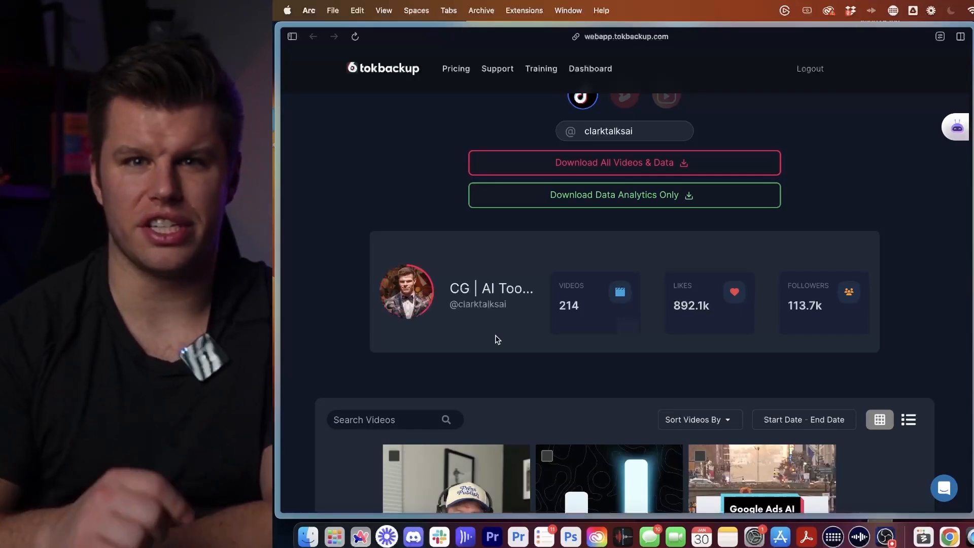
{"action": "scroll", "scroll_direction": "down", "scroll_amount": 3}
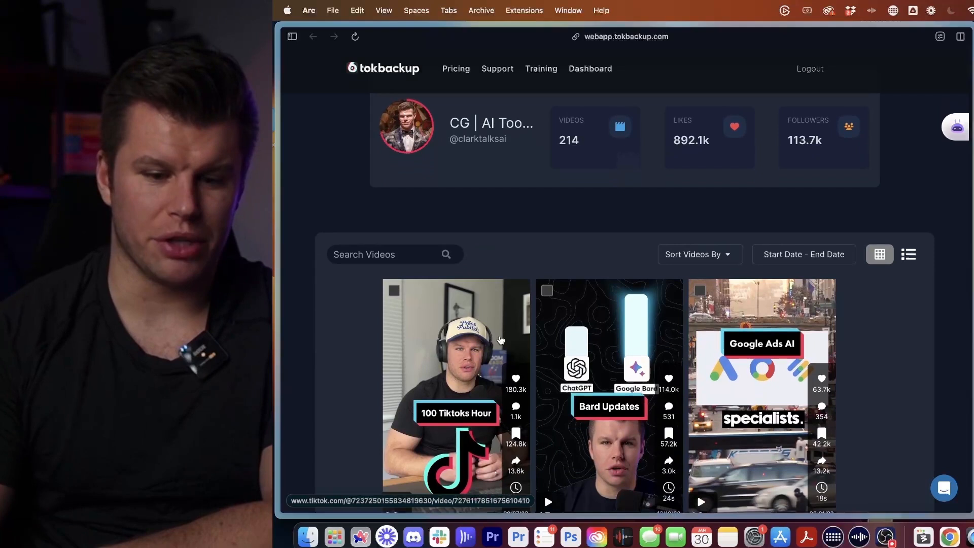
{"action": "scroll", "scroll_direction": "down", "scroll_amount": 3}
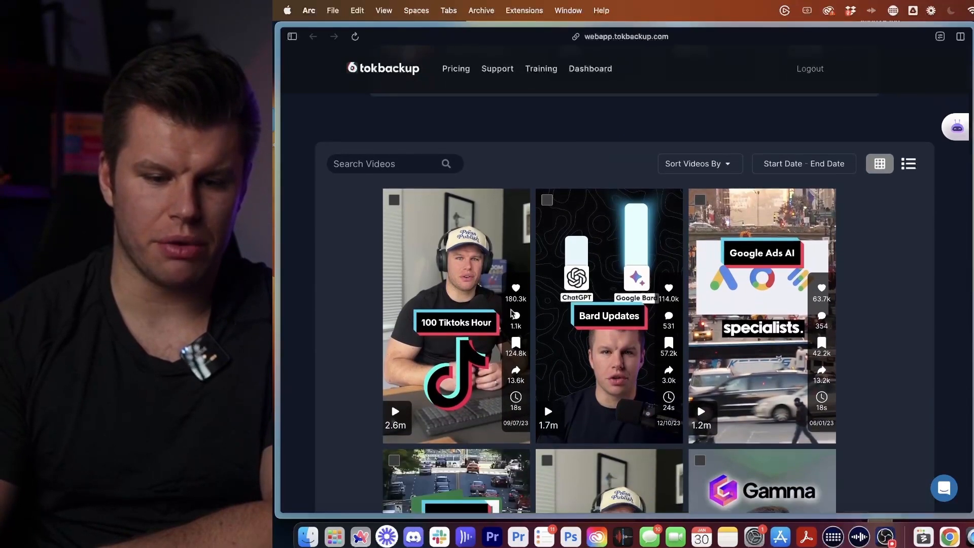
{"action": "mouse_move", "coordinate": [430, 427]}
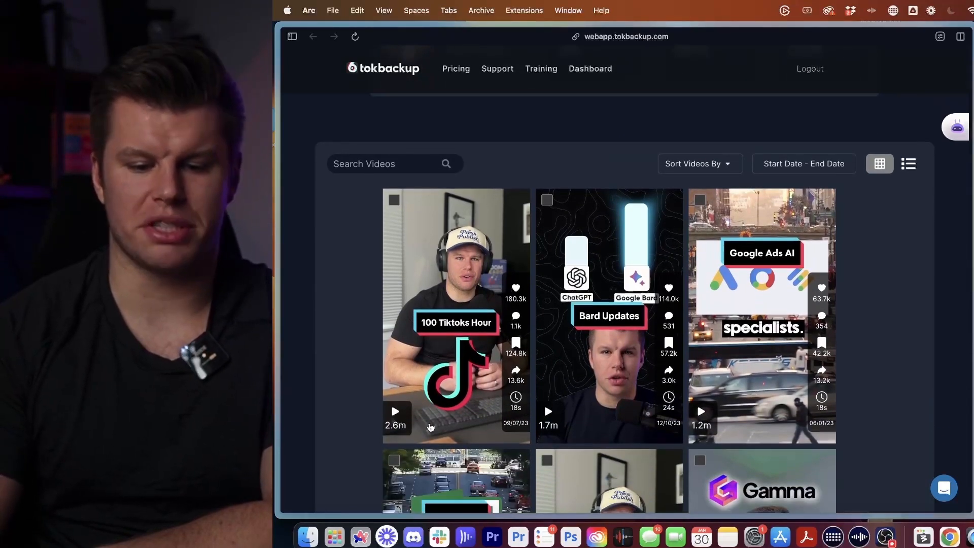
{"action": "scroll", "scroll_direction": "down", "scroll_amount": 3}
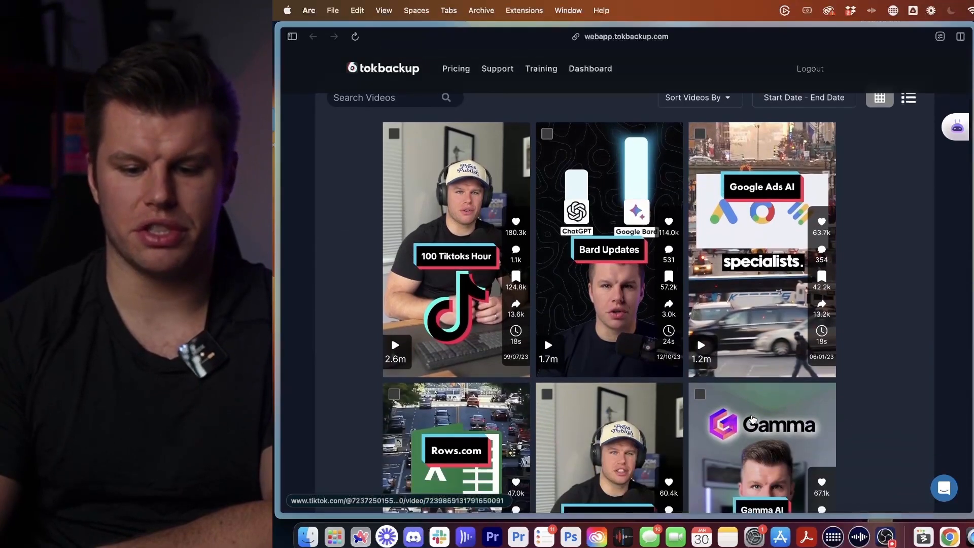
{"action": "mouse_move", "coordinate": [583, 425]}
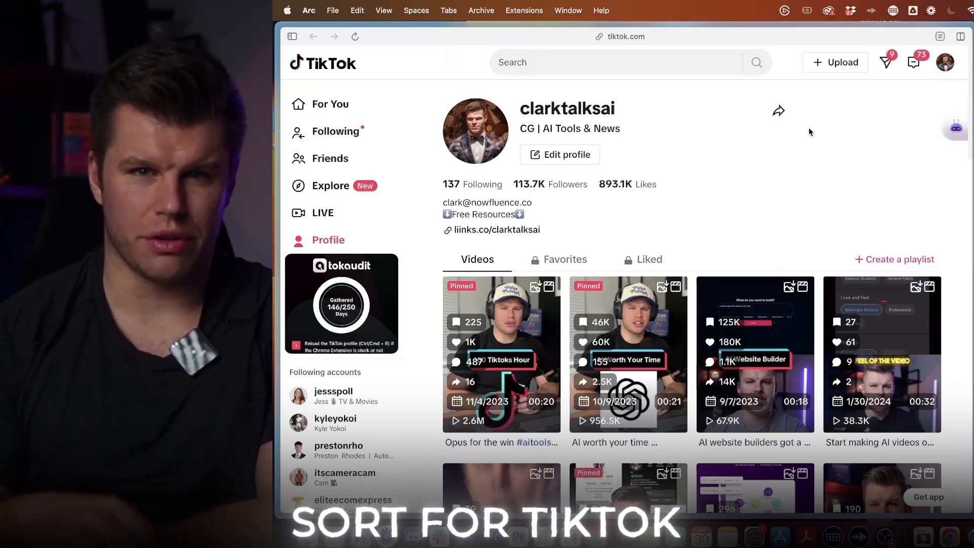
- Browse the TikTok profile's Videos grid with its save, like and share counts
{"action": "scroll", "scroll_direction": "down", "scroll_amount": 3}
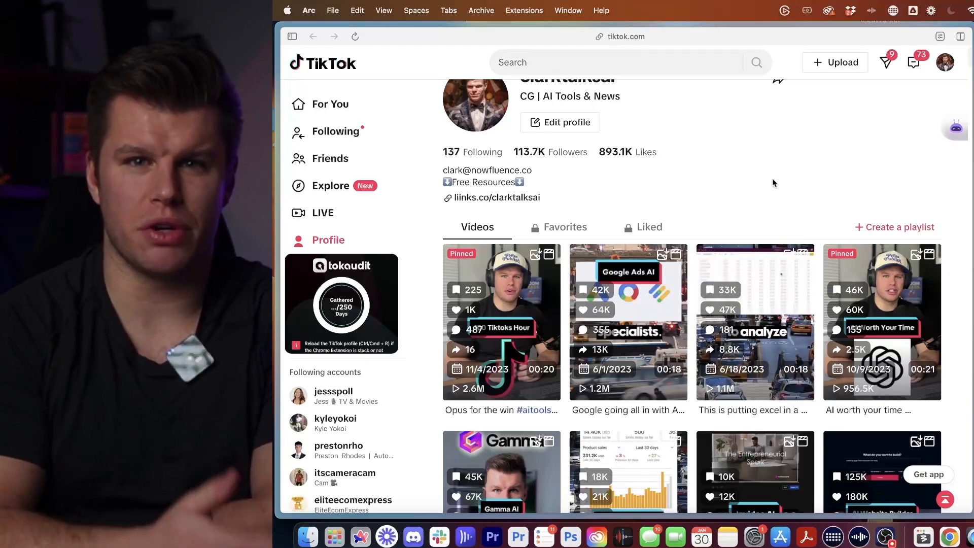
{"action": "scroll", "scroll_direction": "down", "scroll_amount": 3}
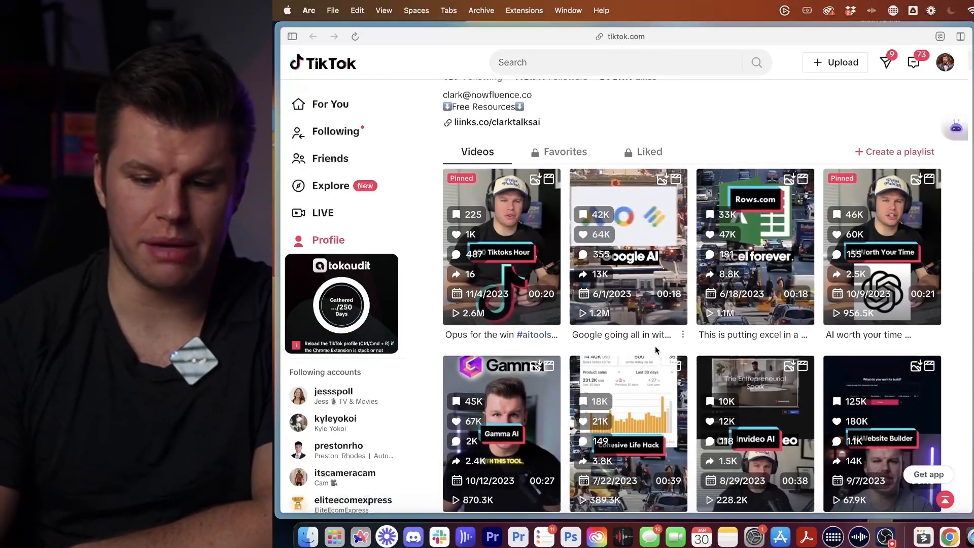
{"action": "scroll", "scroll_direction": "down", "scroll_amount": 3}
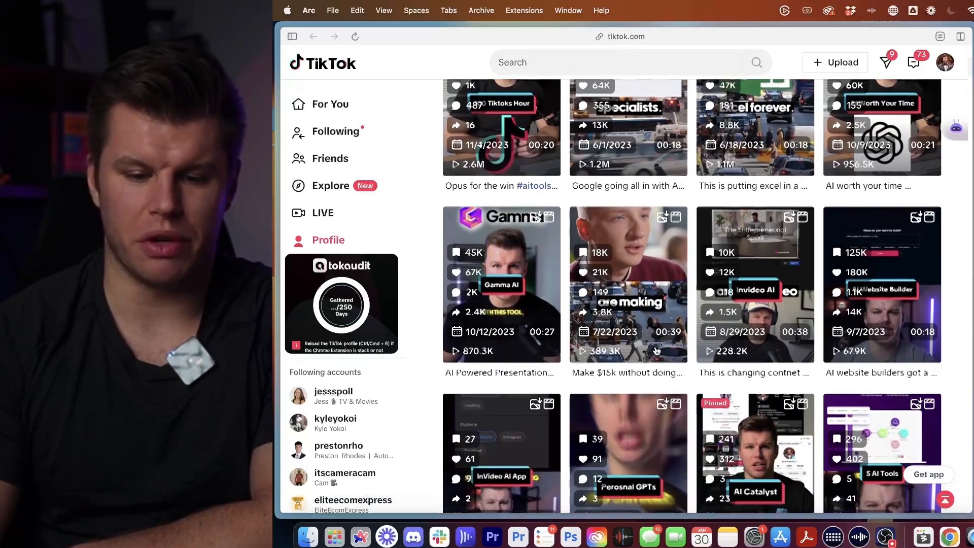
{"action": "scroll", "scroll_direction": "up", "scroll_amount": 3}
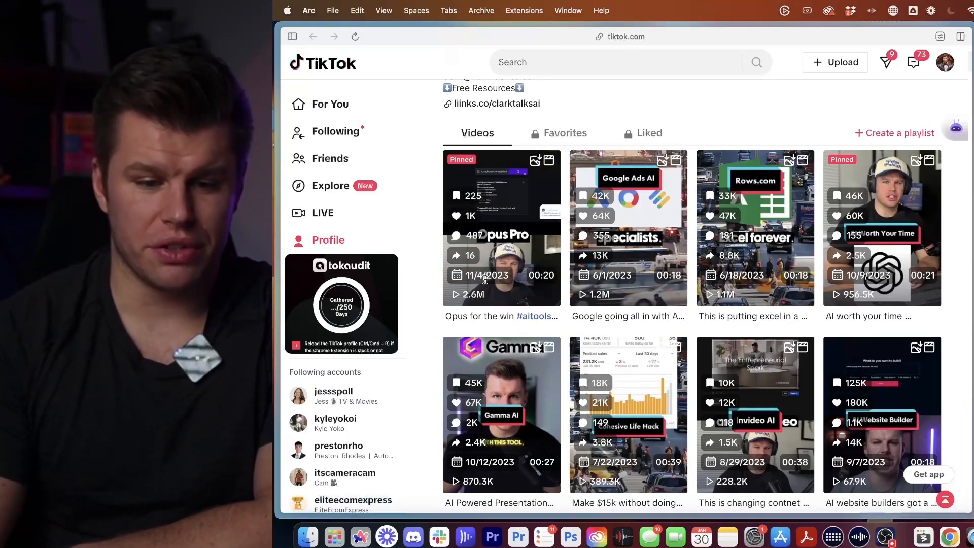
{"action": "mouse_move", "coordinate": [501, 229]}
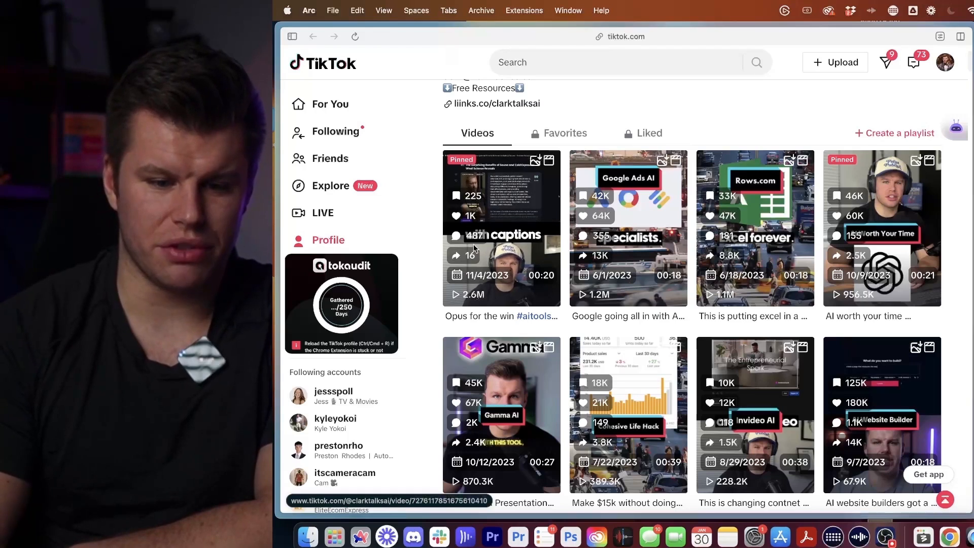
{"action": "scroll", "scroll_direction": "up", "scroll_amount": 3}
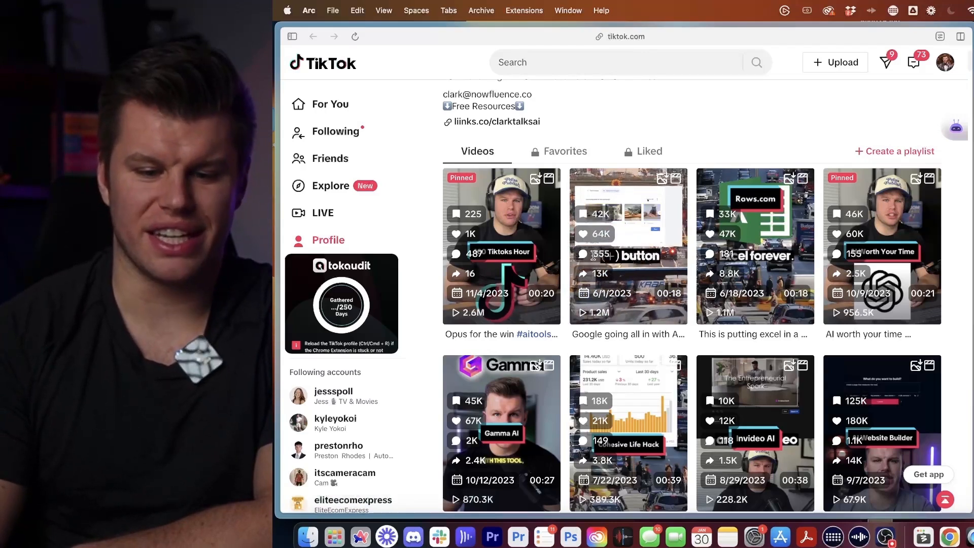
{"action": "scroll", "scroll_direction": "down", "scroll_amount": 3}
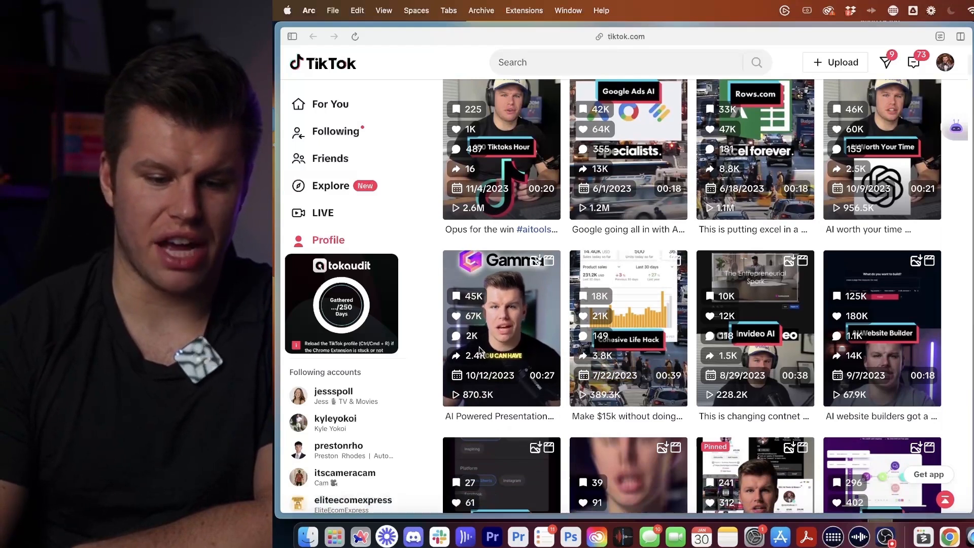
{"action": "scroll", "scroll_direction": "up", "scroll_amount": 3}
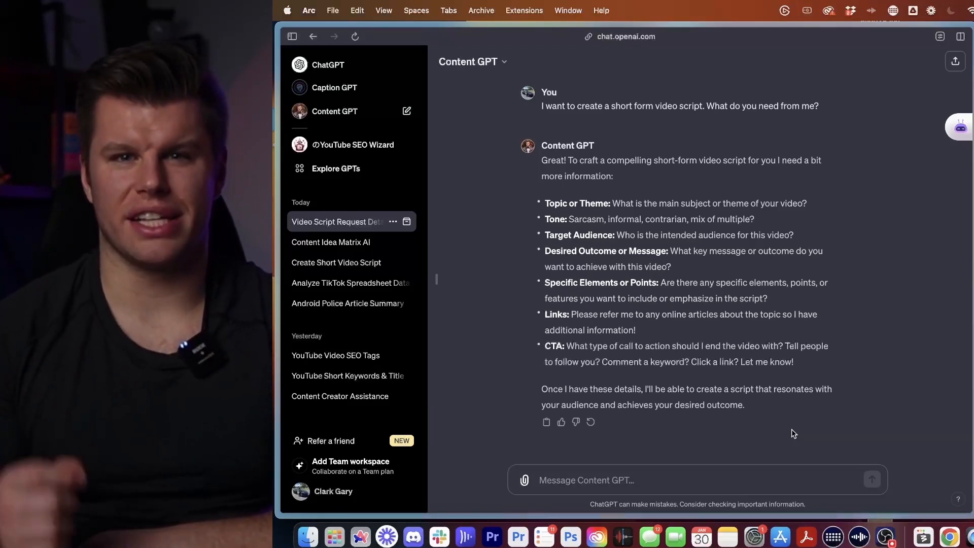
{"action": "mouse_move", "coordinate": [638, 420]}
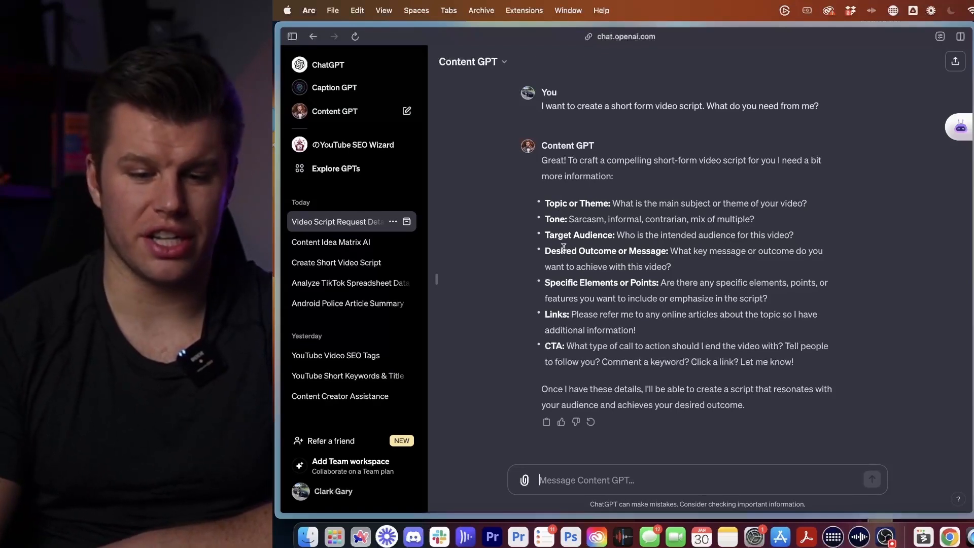
{"action": "mouse_move", "coordinate": [638, 295]}
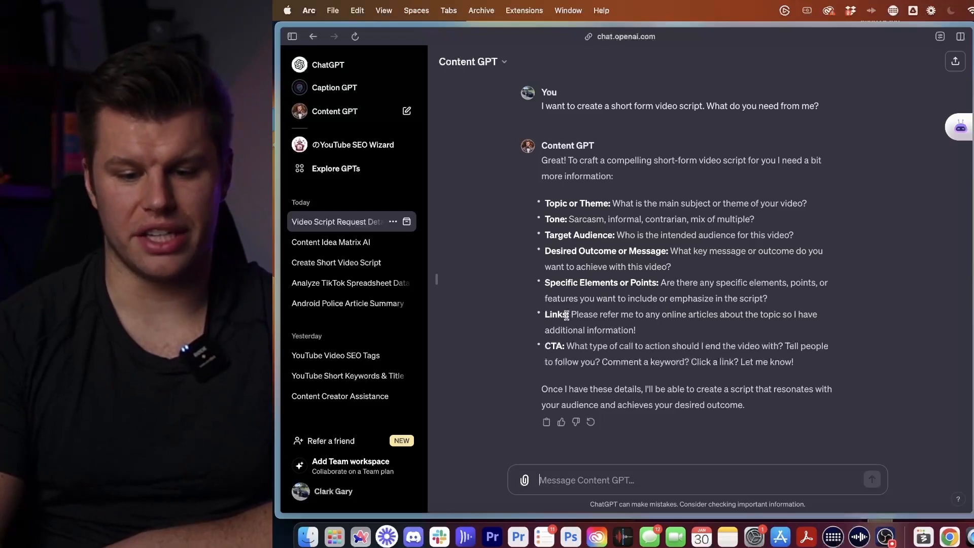
{"action": "mouse_move", "coordinate": [557, 343]}
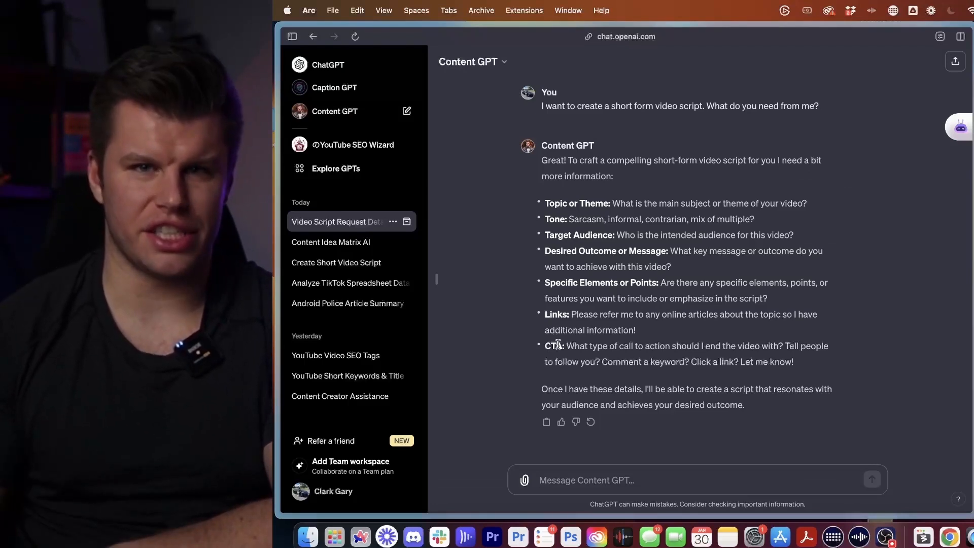
{"action": "scroll", "scroll_direction": "down", "scroll_amount": 3}
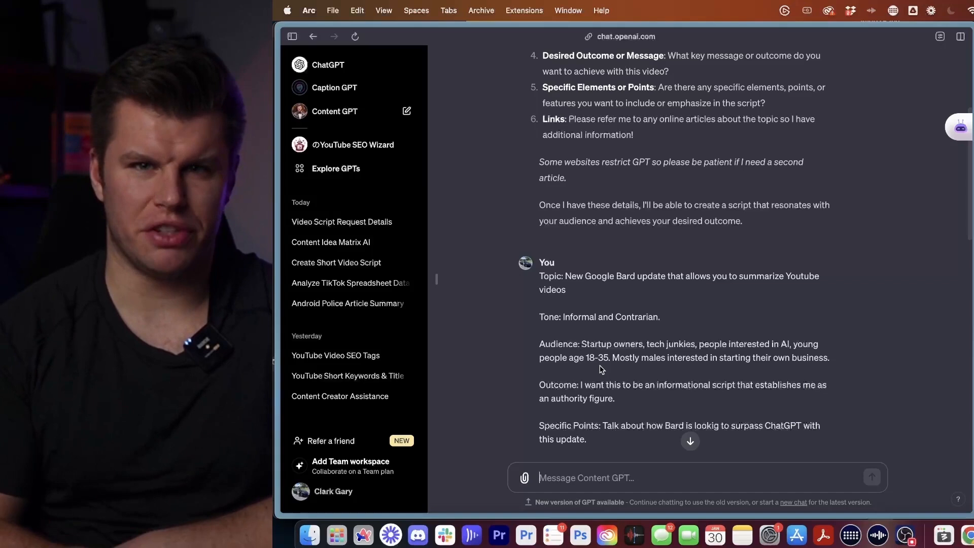
{"action": "mouse_move", "coordinate": [627, 341]}
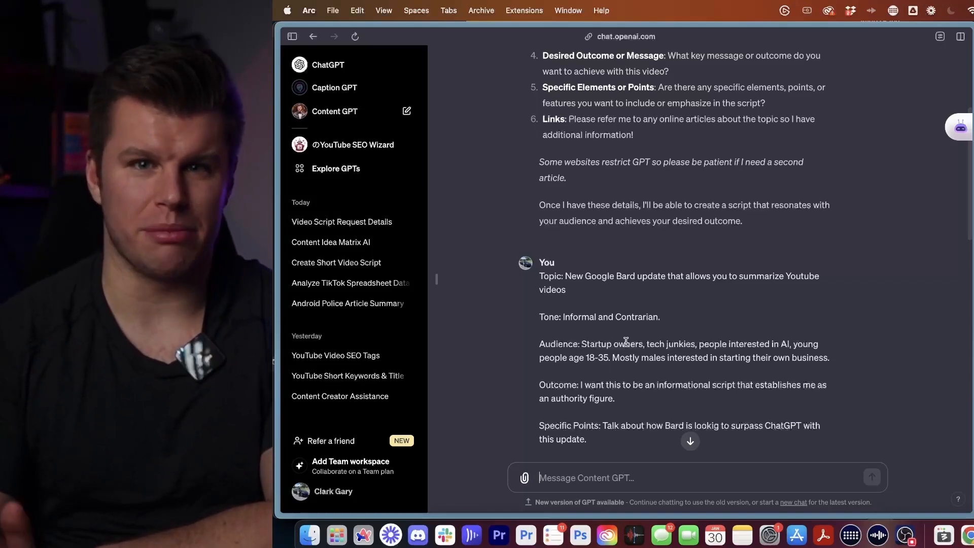
{"action": "scroll", "scroll_direction": "down", "scroll_amount": 3}
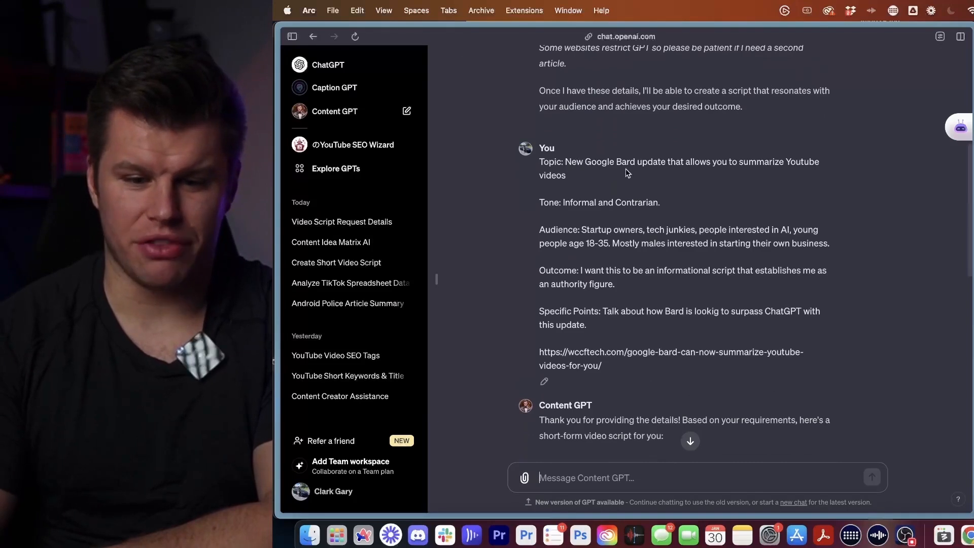
{"action": "mouse_move", "coordinate": [581, 202]}
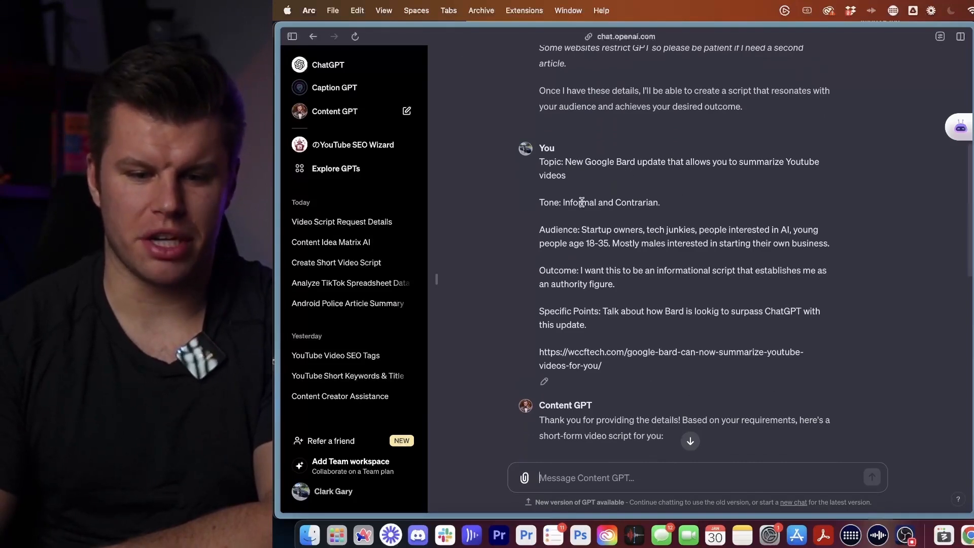
{"action": "mouse_move", "coordinate": [585, 210]}
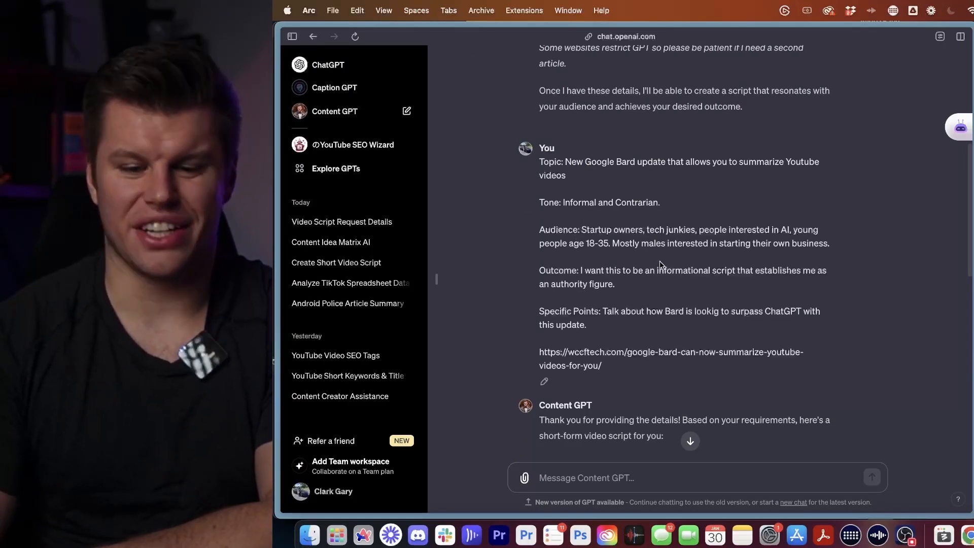
{"action": "mouse_move", "coordinate": [619, 305]}
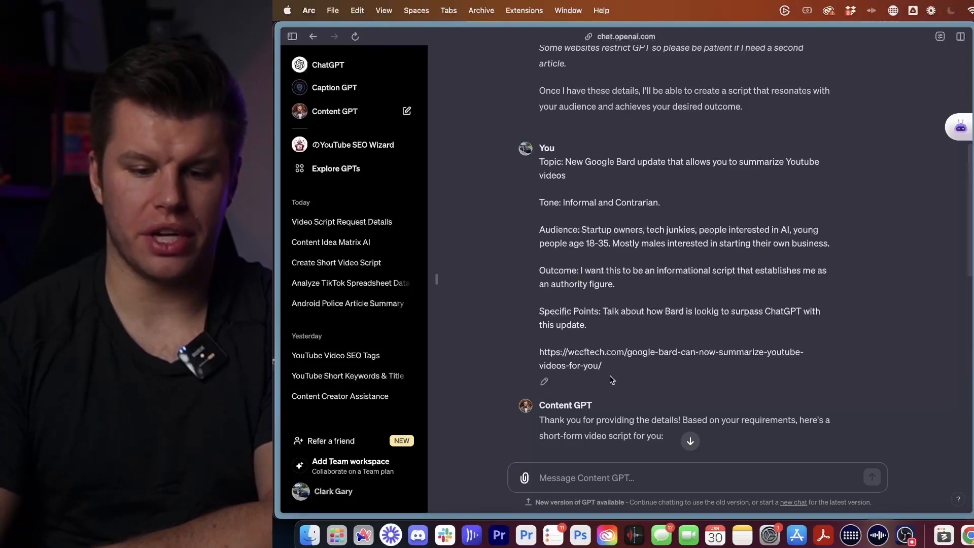
{"action": "mouse_move", "coordinate": [588, 371]}
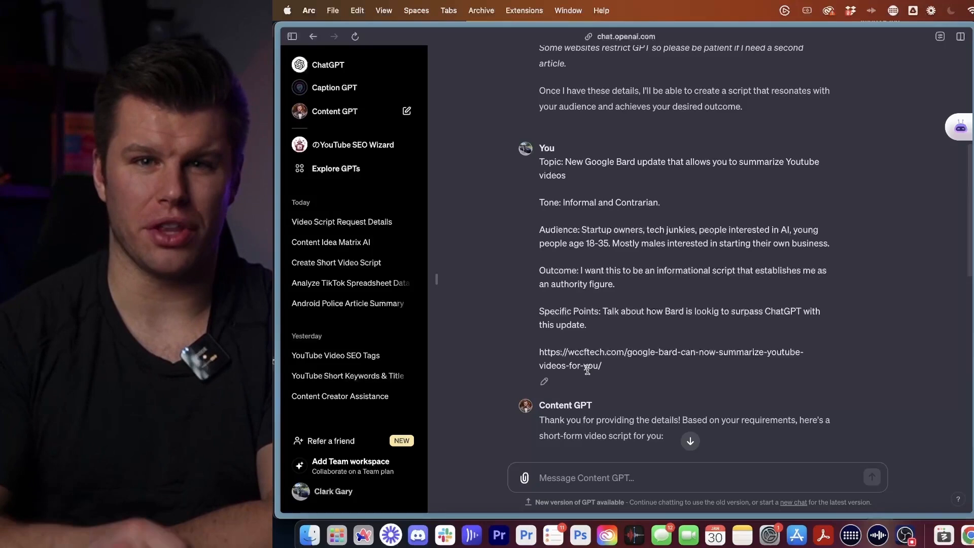
{"action": "scroll", "scroll_direction": "down", "scroll_amount": 3}
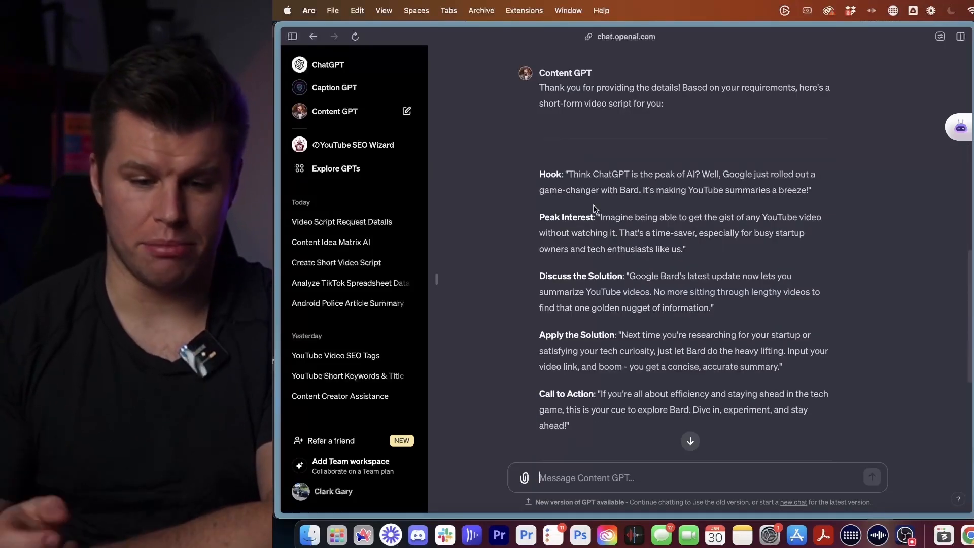
{"action": "mouse_move", "coordinate": [560, 272]}
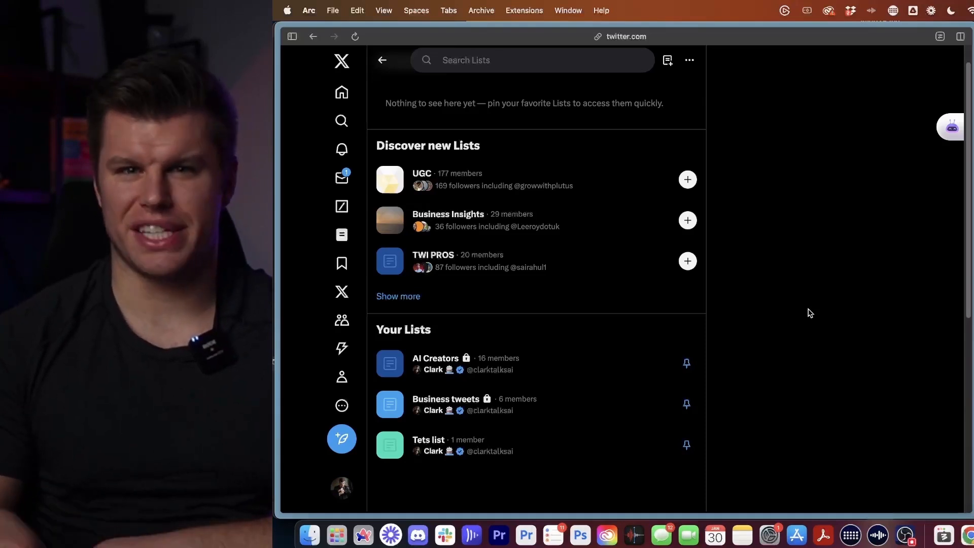
{"action": "mouse_move", "coordinate": [503, 367]}
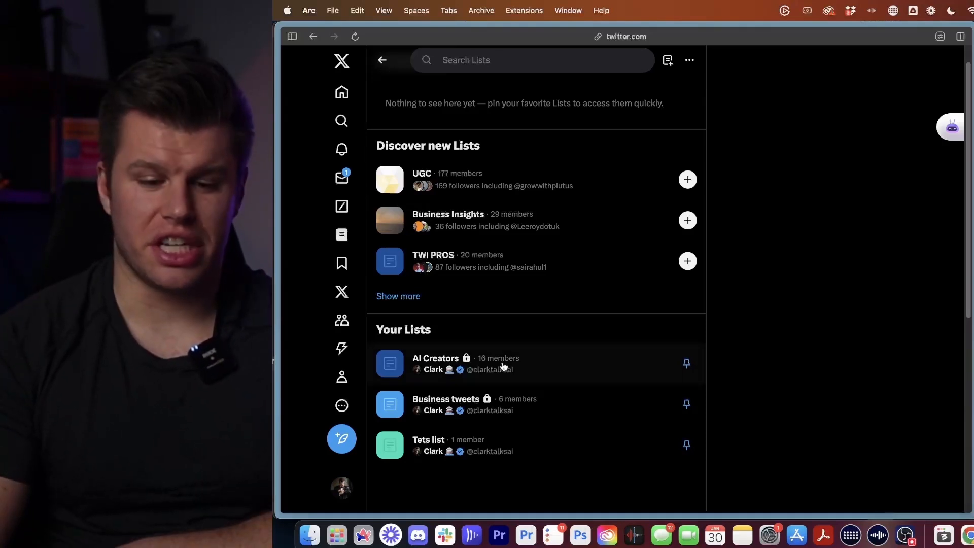
{"action": "mouse_move", "coordinate": [486, 404]}
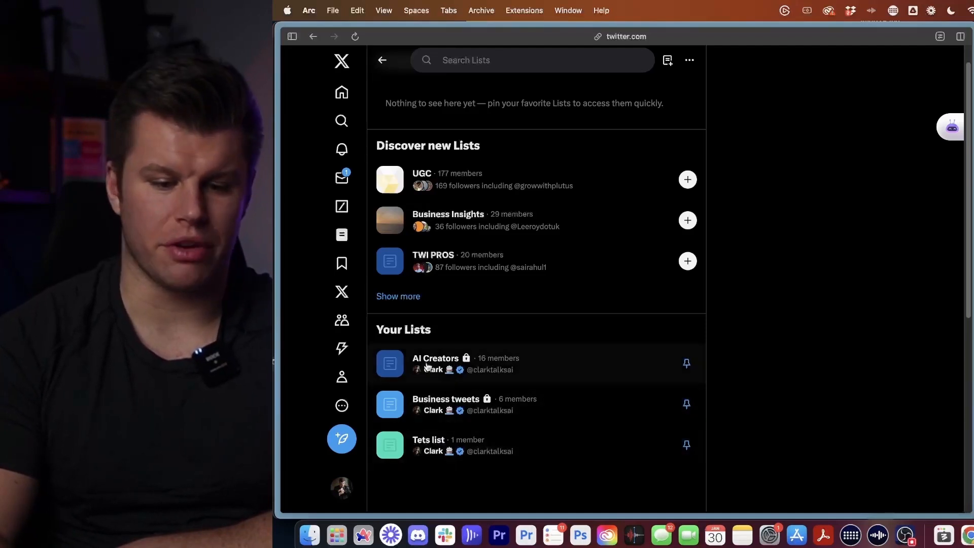
- View the private AI Creators list timeline of members' posts
{"action": "left_click", "coordinate": [436, 363]}
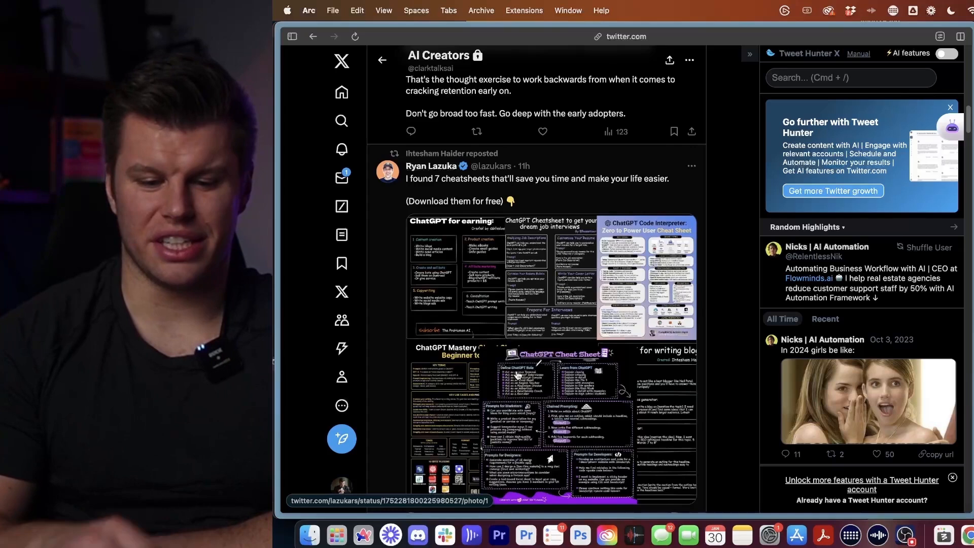
{"action": "scroll", "scroll_direction": "down", "scroll_amount": 3}
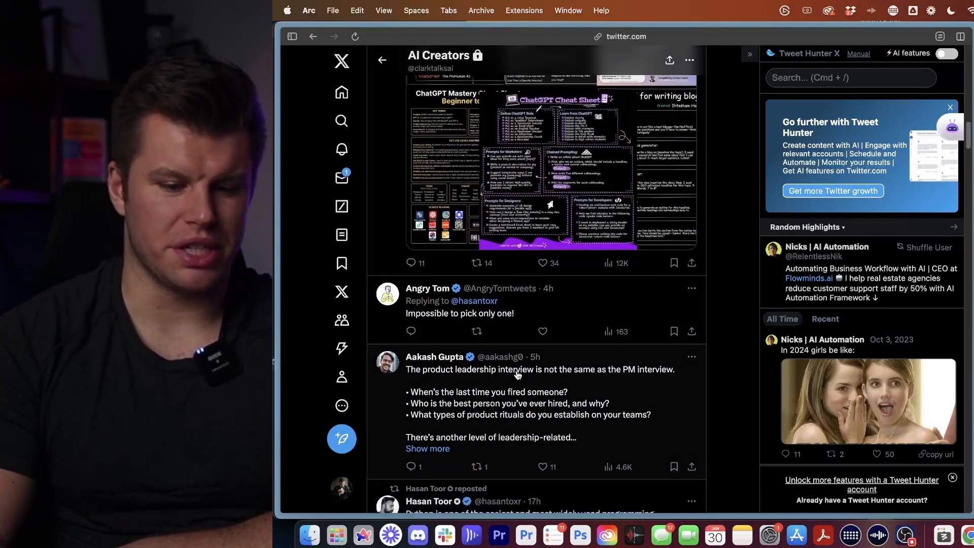
{"action": "scroll", "scroll_direction": "down", "scroll_amount": 3}
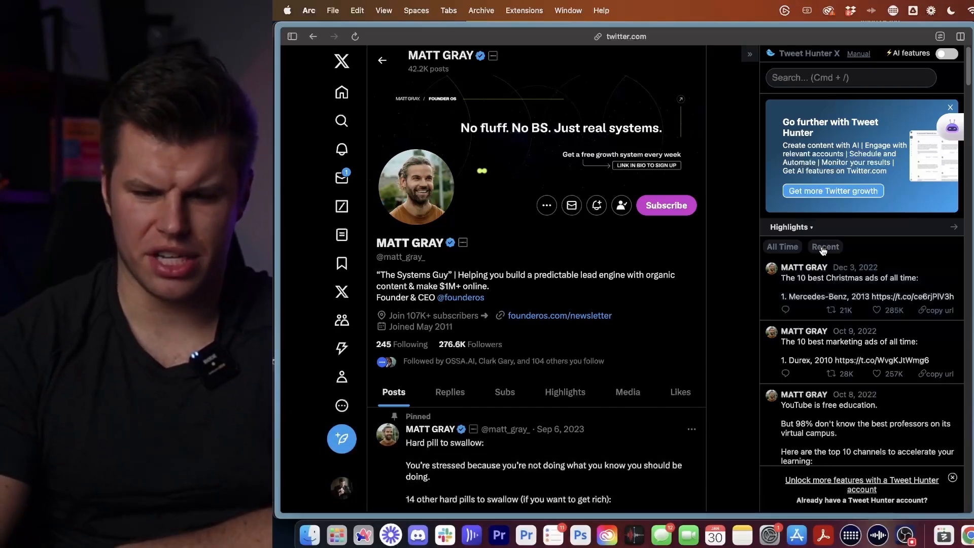
- Filter the Tweet Hunter Highlights to Recent and browse the creator's top posts
{"action": "left_click", "coordinate": [825, 246]}
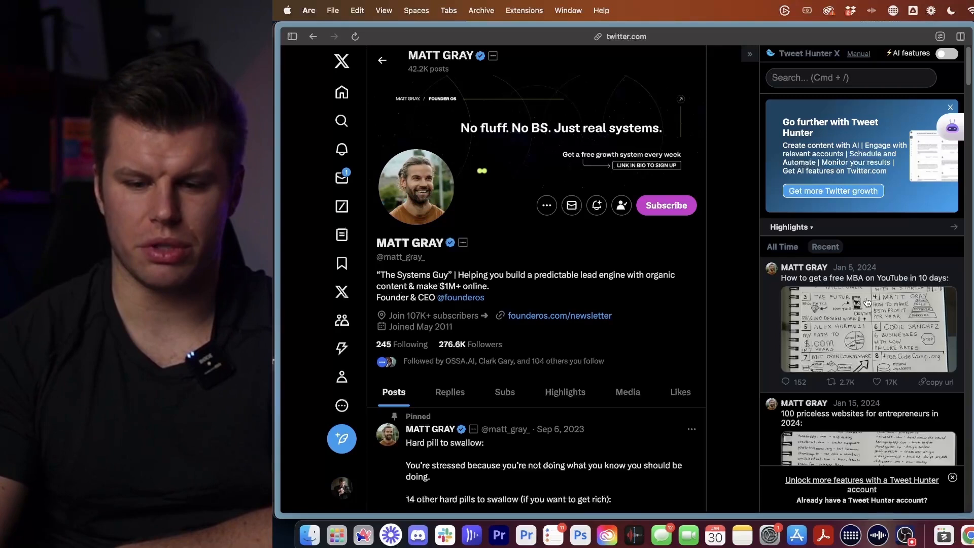
{"action": "mouse_move", "coordinate": [470, 344]}
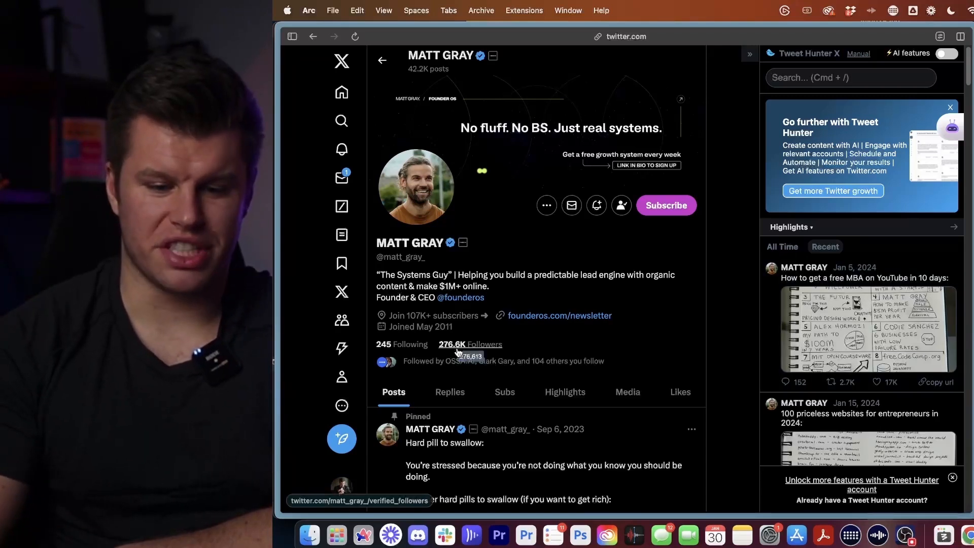
{"action": "mouse_move", "coordinate": [459, 356]}
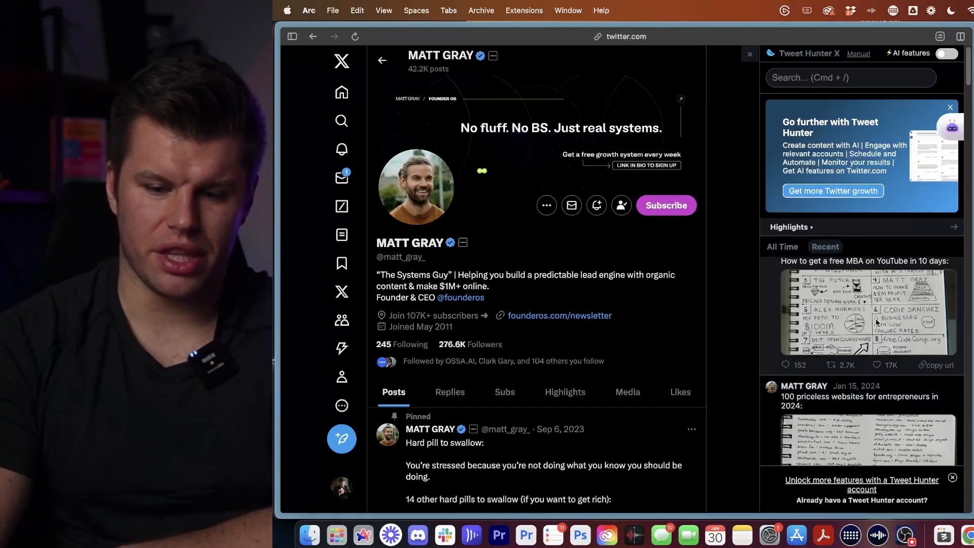
{"action": "scroll", "scroll_direction": "down", "scroll_amount": 3}
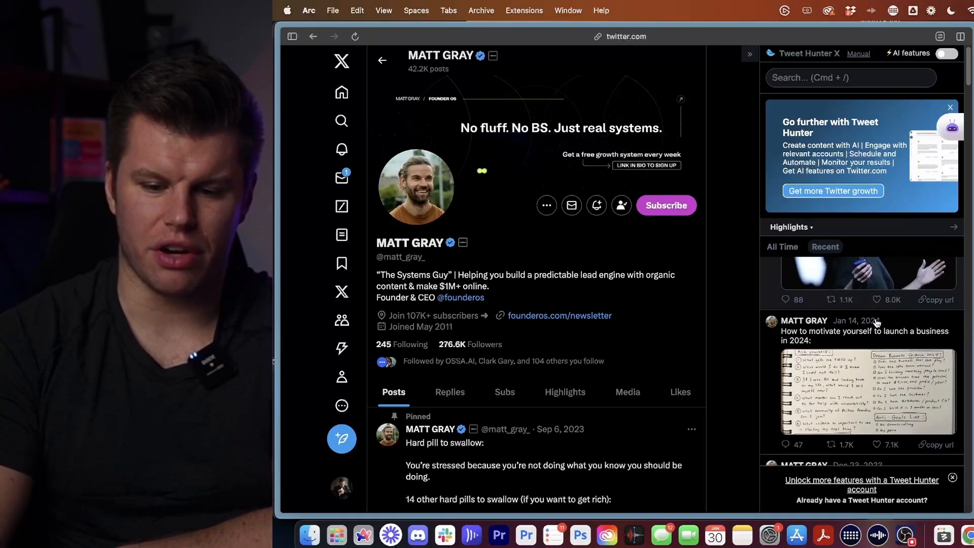
{"action": "scroll", "scroll_direction": "down", "scroll_amount": 3}
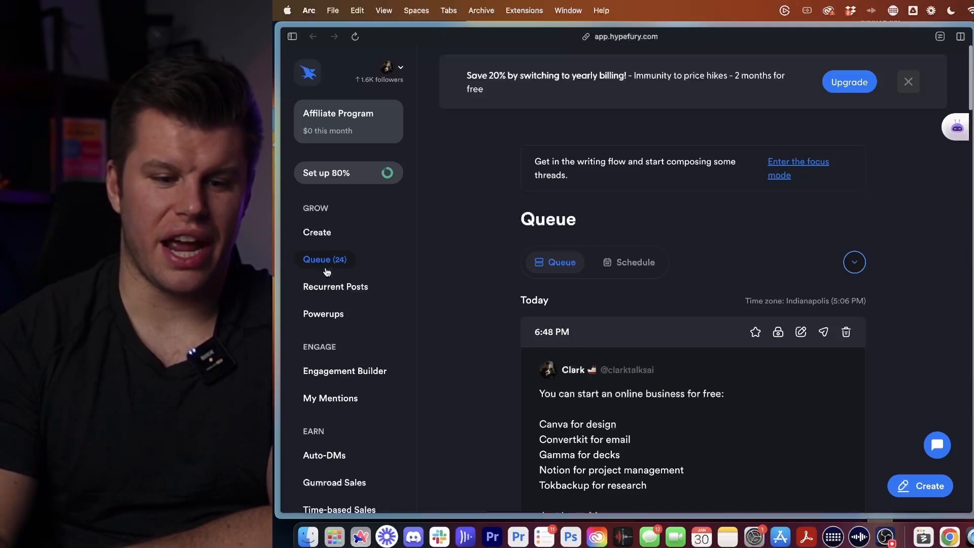
{"action": "mouse_move", "coordinate": [732, 301]}
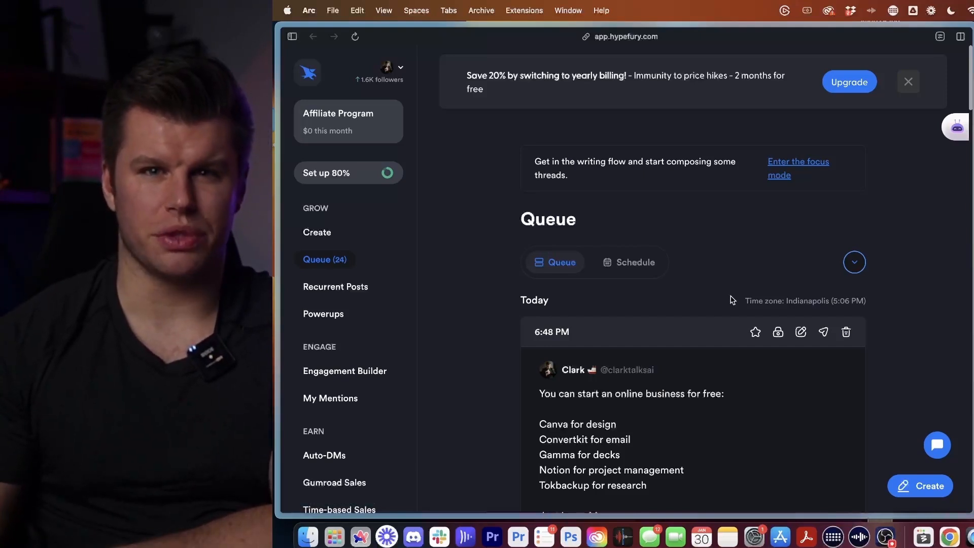
- Scroll the Hypefury queue of 24 scheduled posts starting with today's online-business tweet
{"action": "scroll", "scroll_direction": "down", "scroll_amount": 3}
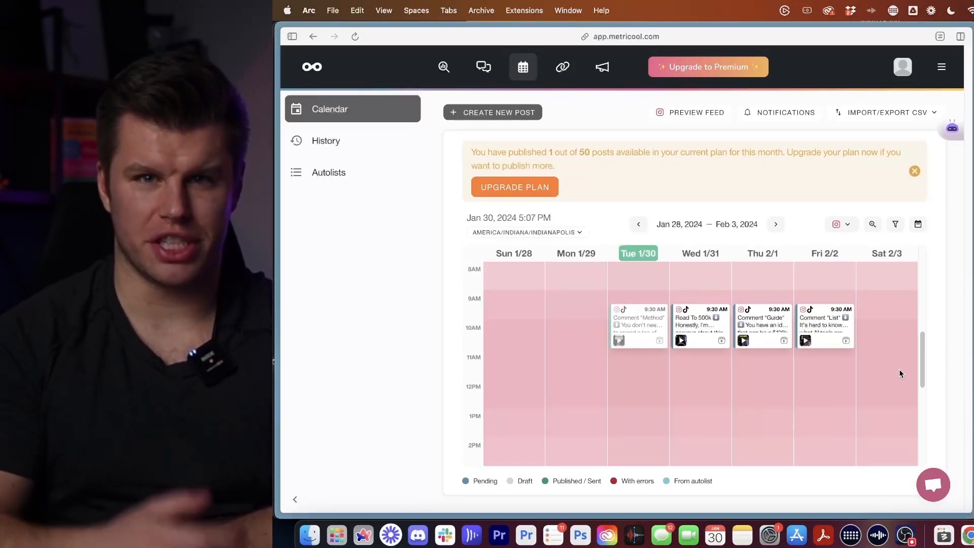
{"action": "mouse_move", "coordinate": [874, 443]}
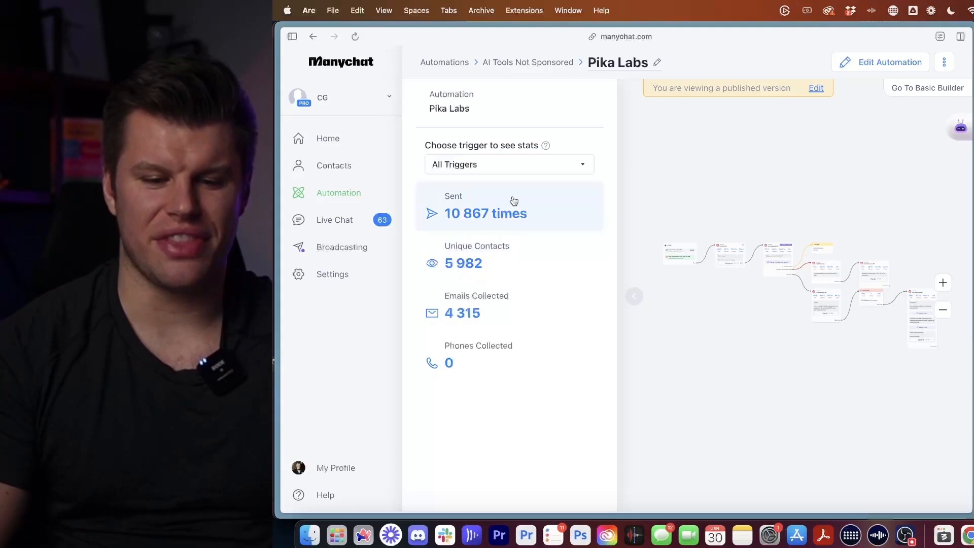
{"action": "mouse_move", "coordinate": [477, 314]}
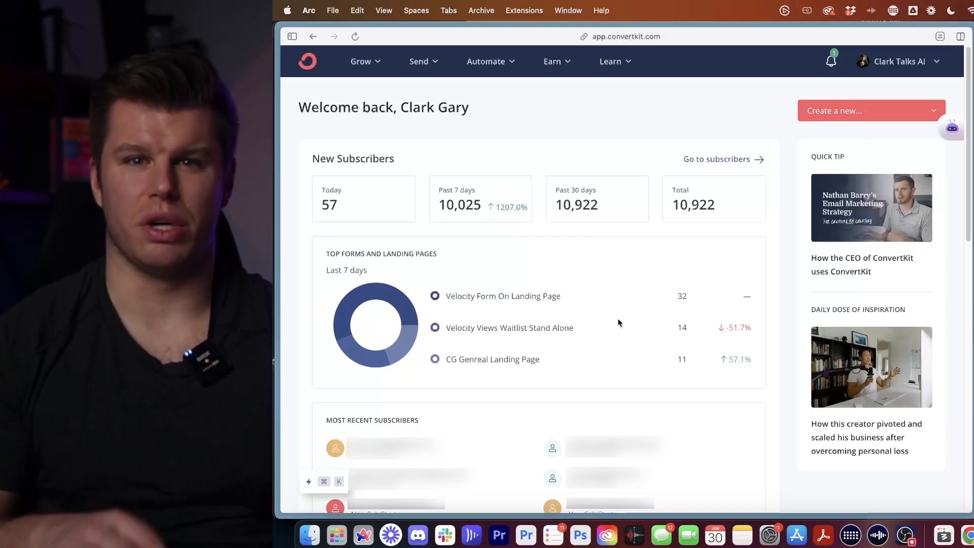
- Go to the ConvertKit dashboard showing 57 new subscribers today and 10,922 total
{"action": "left_click", "coordinate": [491, 61]}
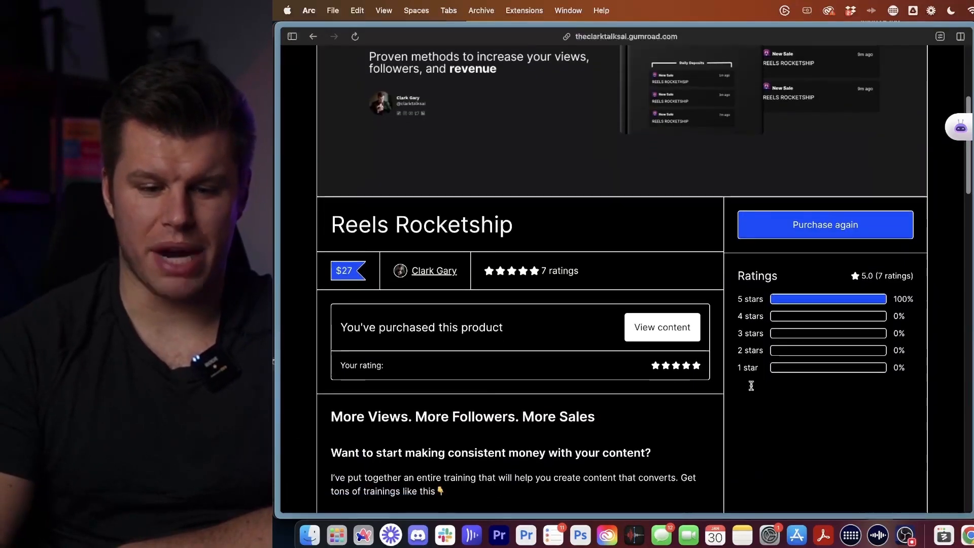
- Return to the Gumroad products list and sort by revenue, Reels Rocketship at $1,427.60 on top
{"action": "scroll", "scroll_direction": "down", "scroll_amount": 3}
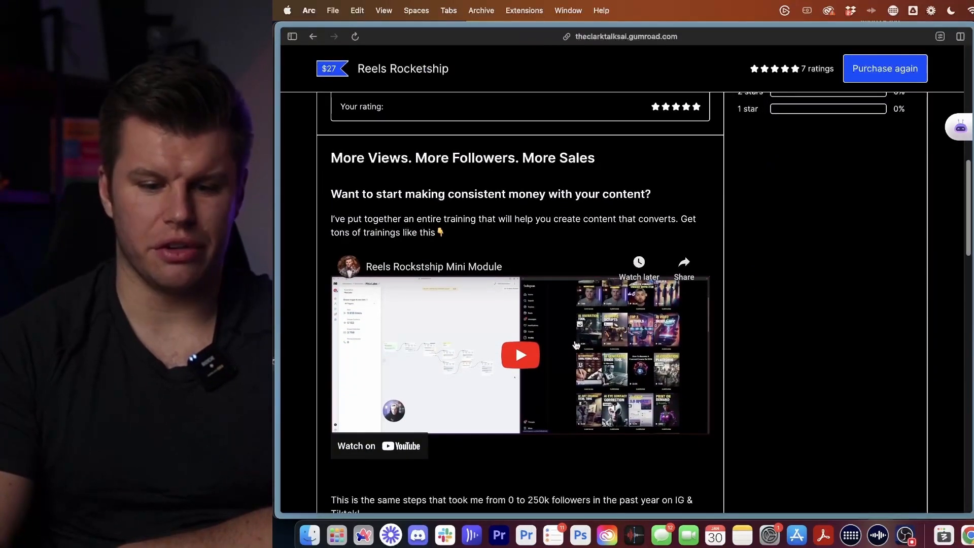
{"action": "scroll", "scroll_direction": "down", "scroll_amount": 3}
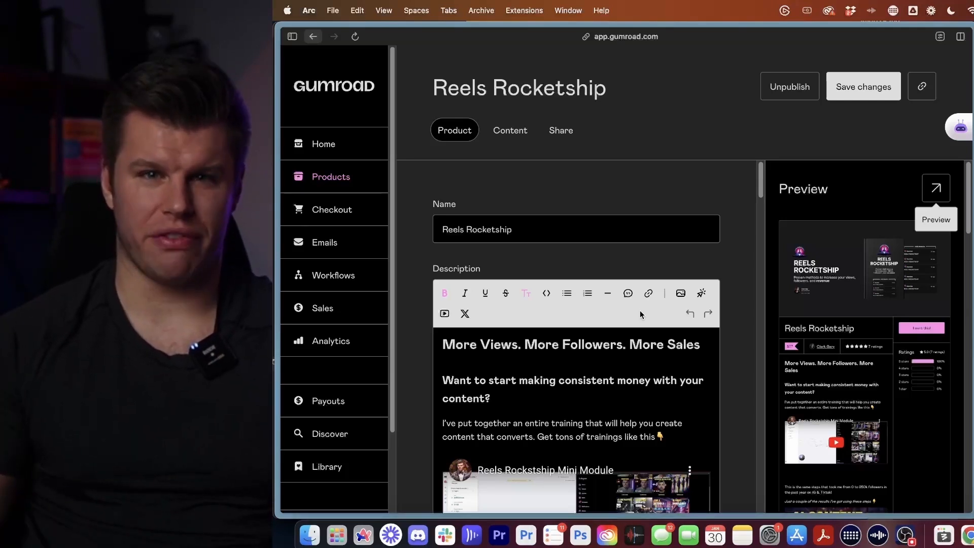
{"action": "left_click", "coordinate": [331, 177]}
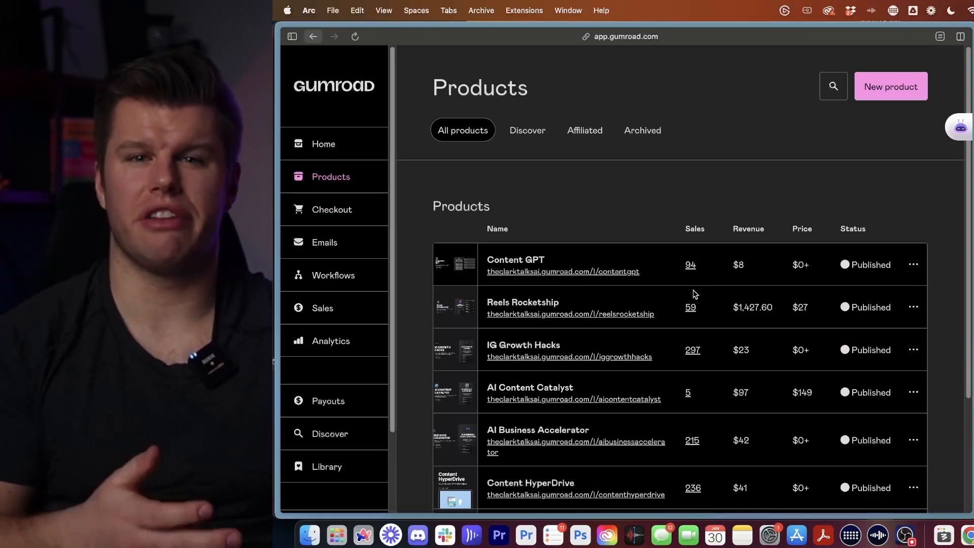
{"action": "left_click", "coordinate": [750, 229]}
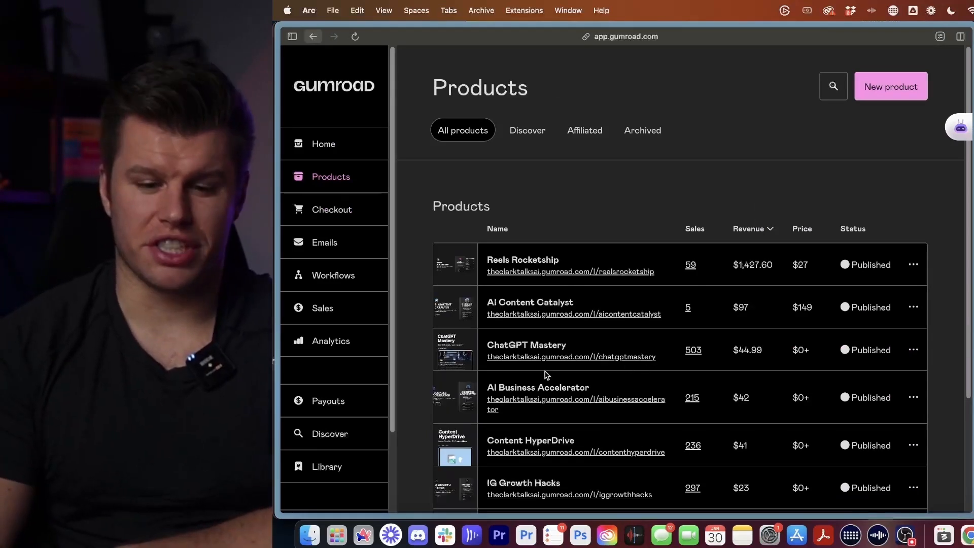
{"action": "mouse_move", "coordinate": [702, 358]}
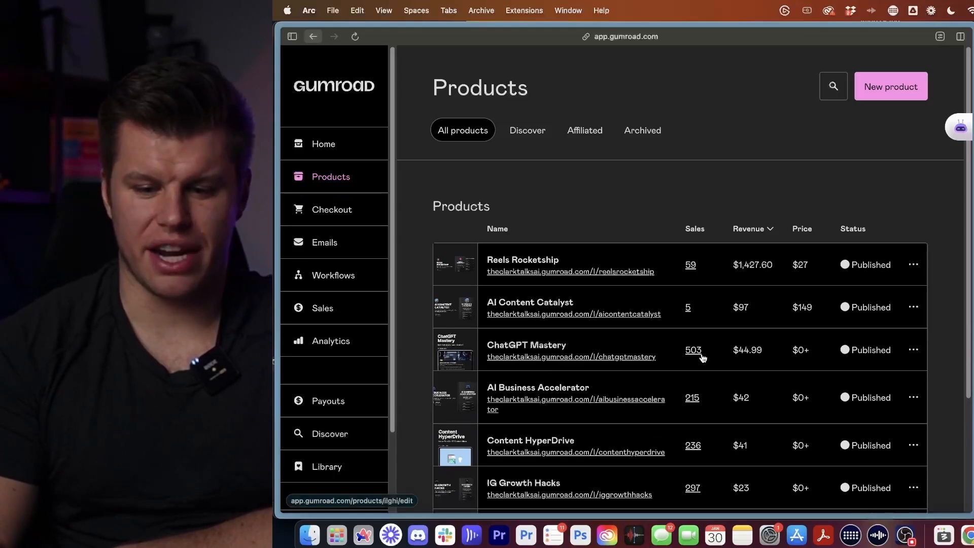
{"action": "mouse_move", "coordinate": [738, 386]}
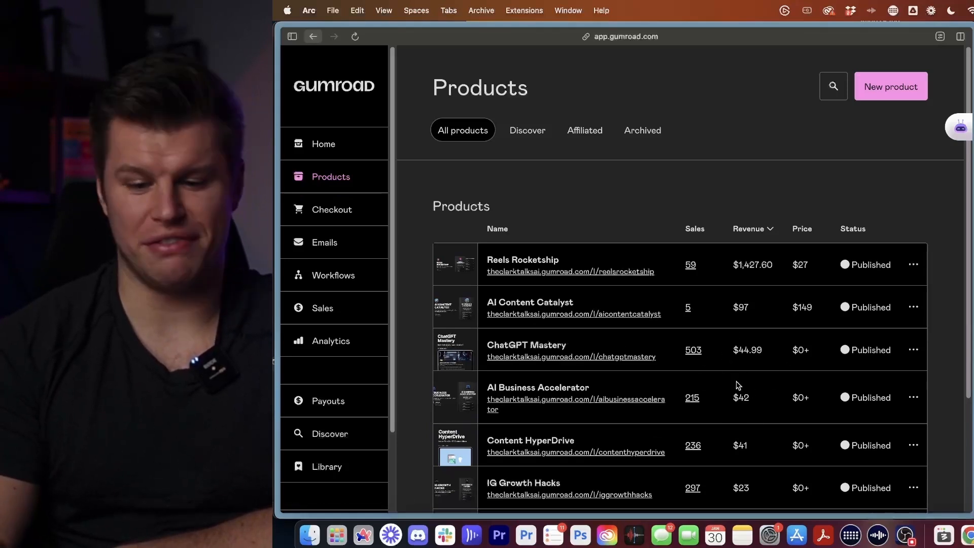
{"action": "mouse_move", "coordinate": [725, 362]}
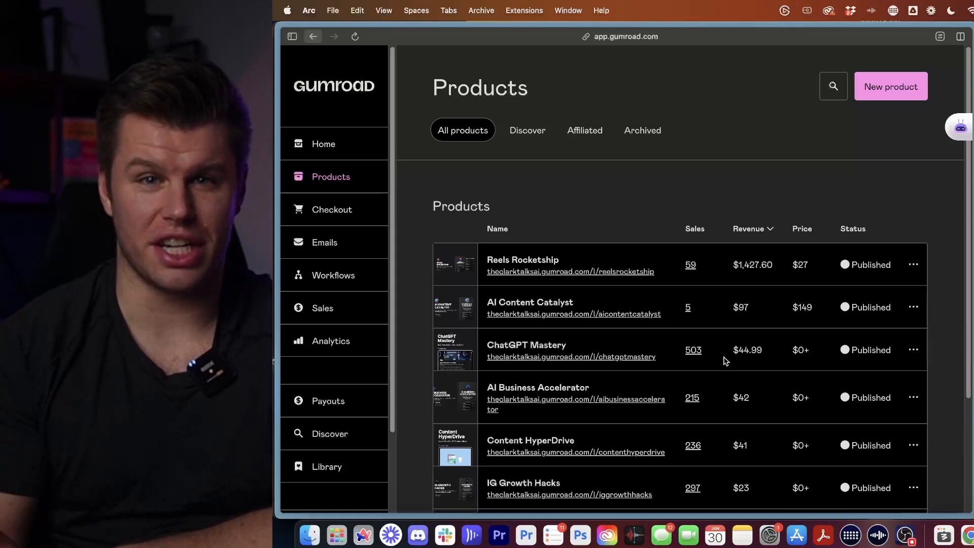